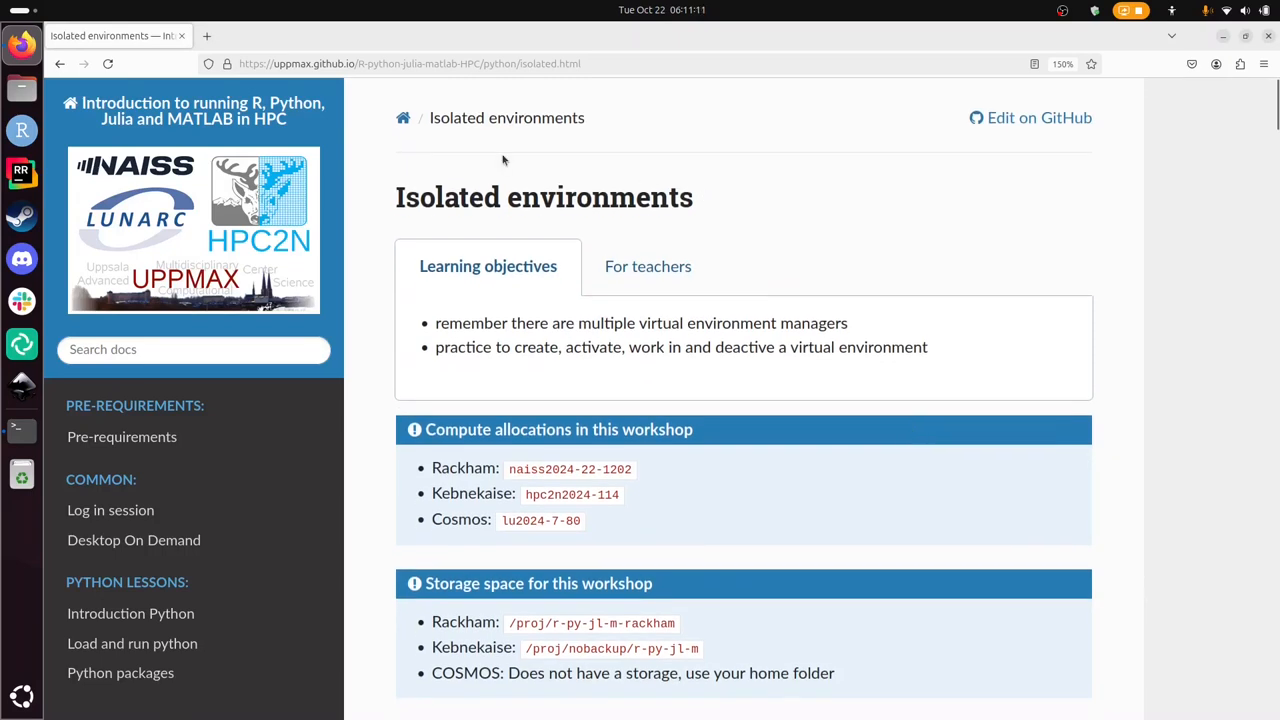
{"action": "mouse_move", "coordinate": [586, 210]}
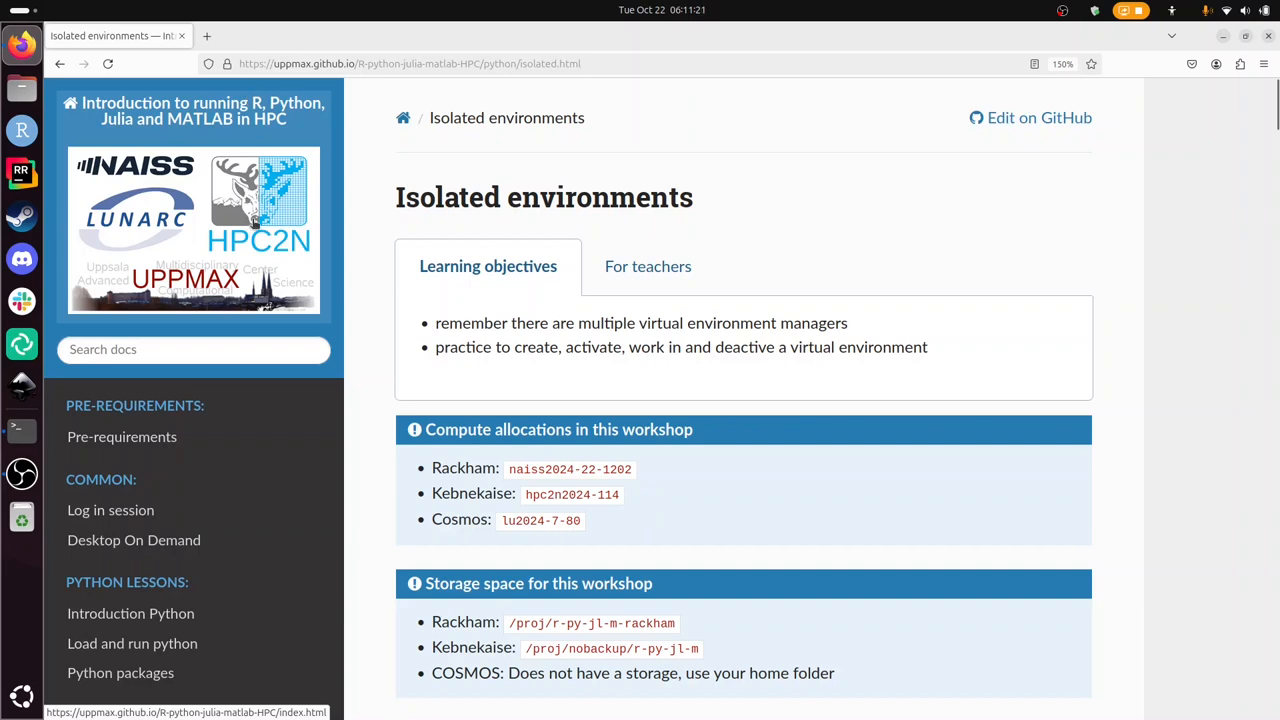
{"action": "mouse_move", "coordinate": [644, 384]}
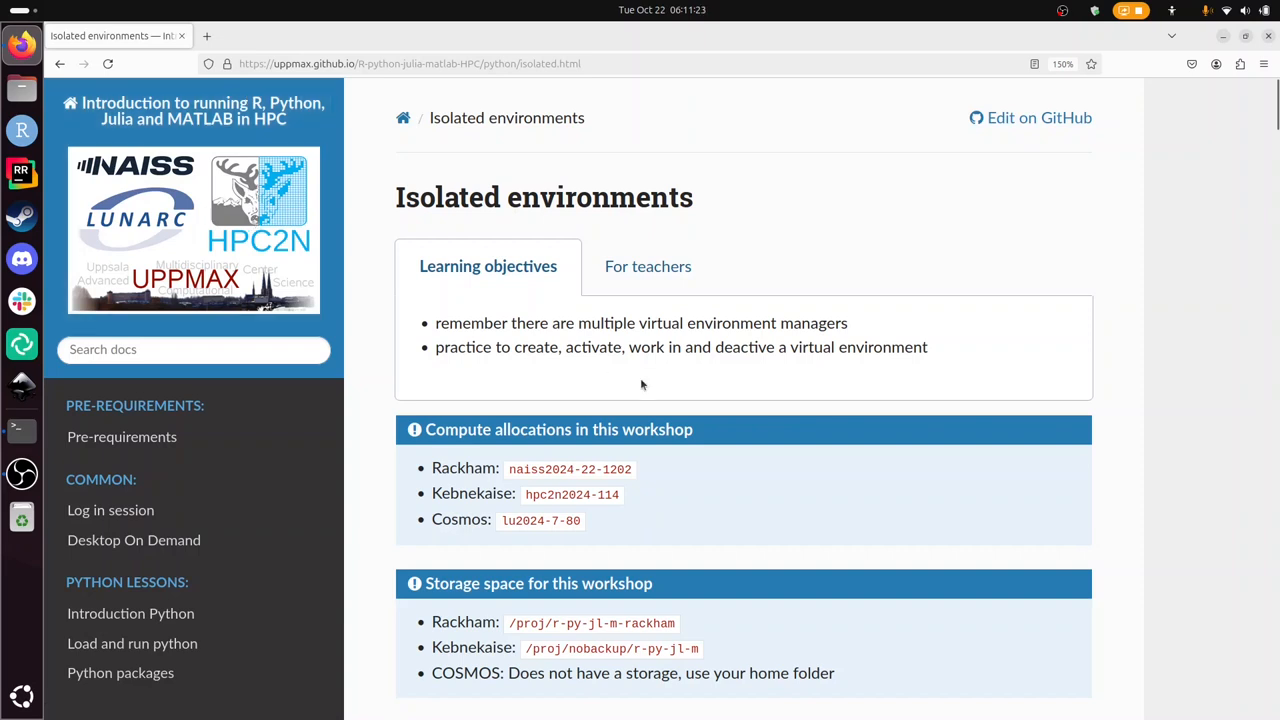
Scroll the lesson page past the environment-manager diagram to the conda/venv comparison table for HPC2N, LUNARC and Rackham.
{"action": "scroll", "scroll_direction": "down", "scroll_amount": 3}
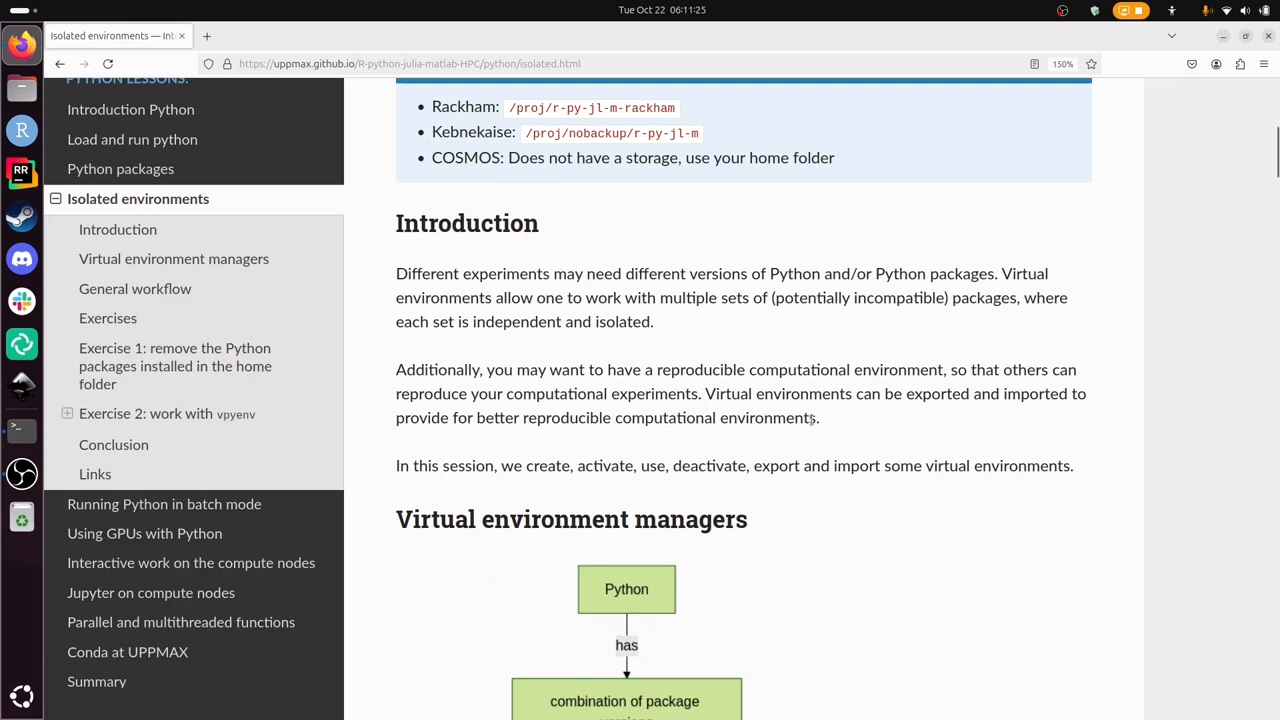
{"action": "scroll", "scroll_direction": "down", "scroll_amount": 3}
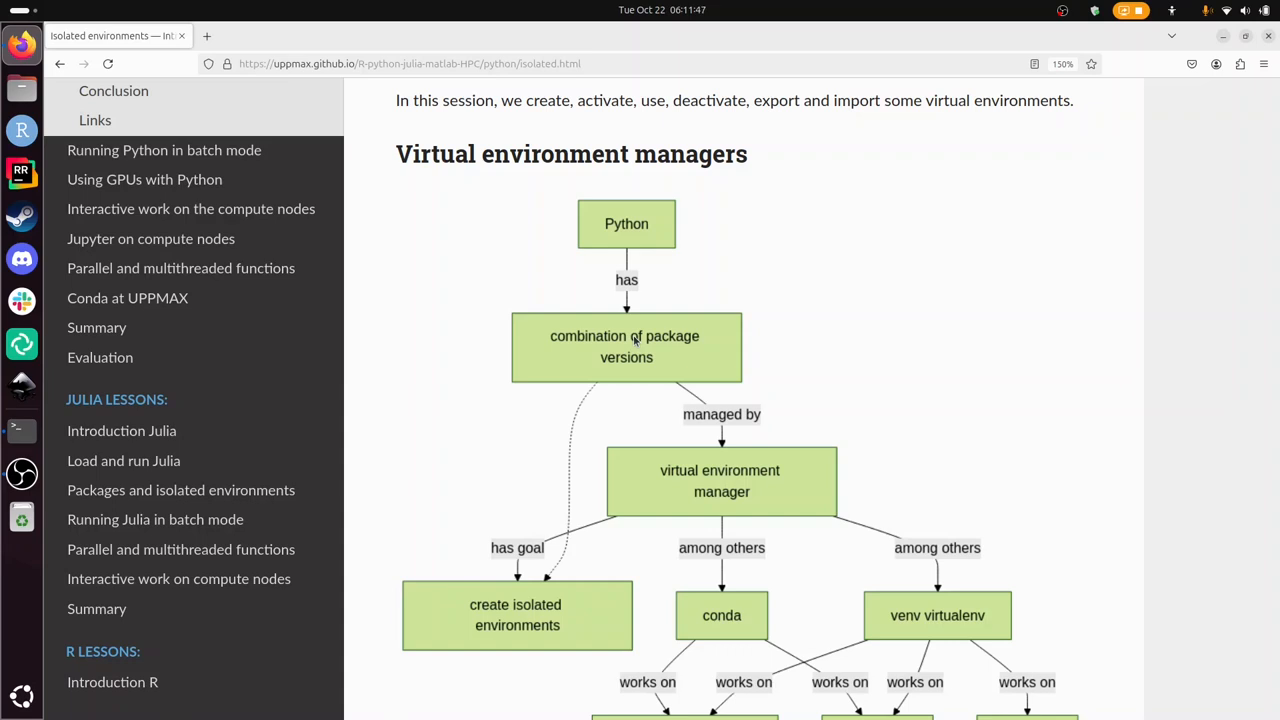
{"action": "mouse_move", "coordinate": [574, 360]}
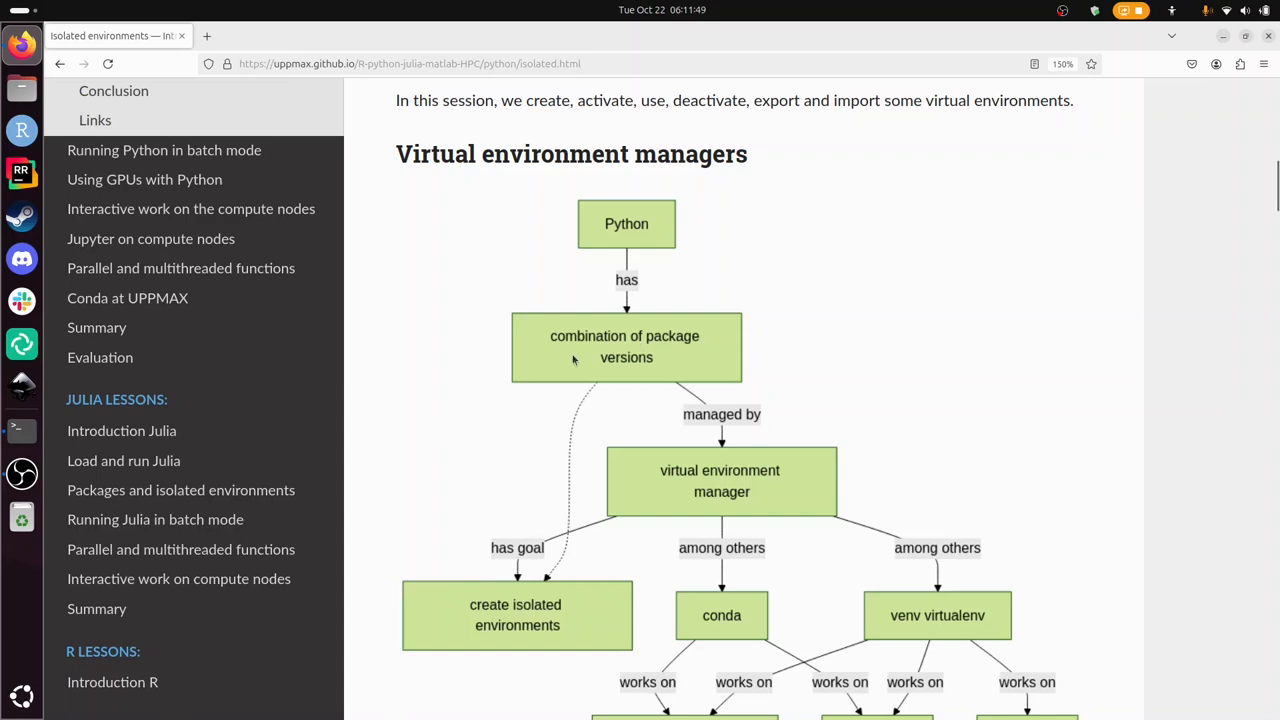
{"action": "scroll", "scroll_direction": "down", "scroll_amount": 3}
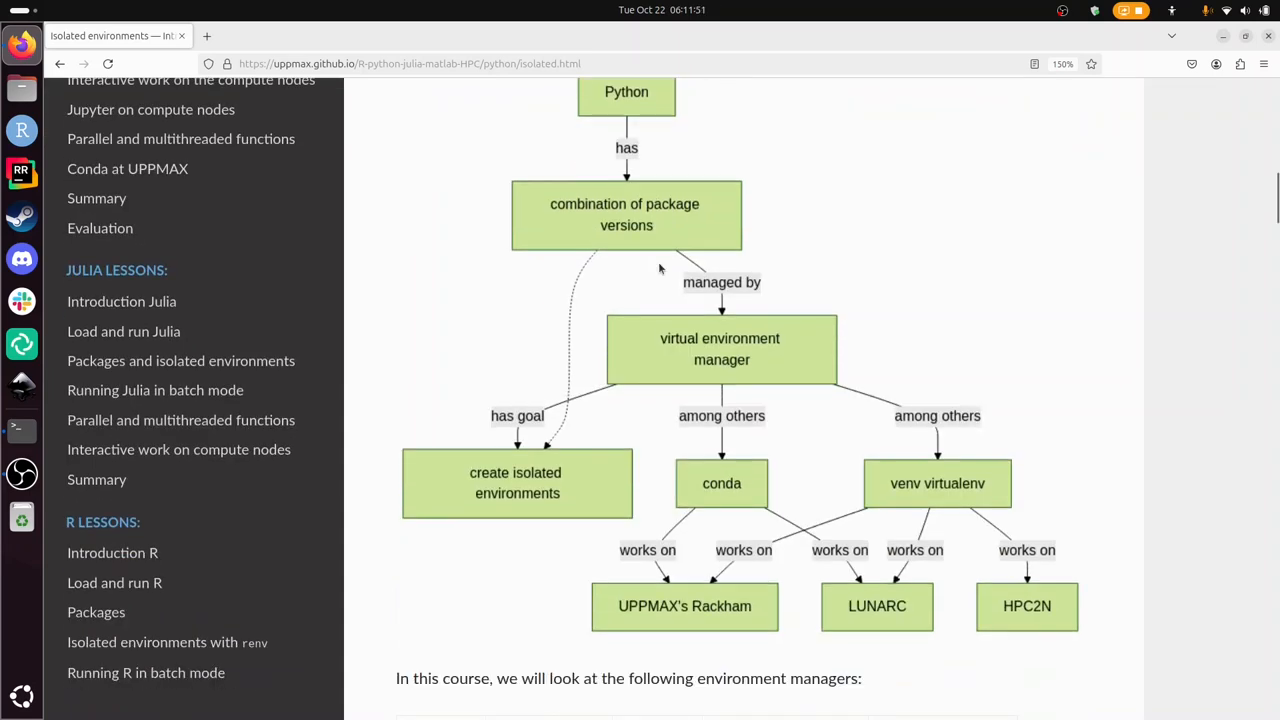
{"action": "mouse_move", "coordinate": [748, 348]}
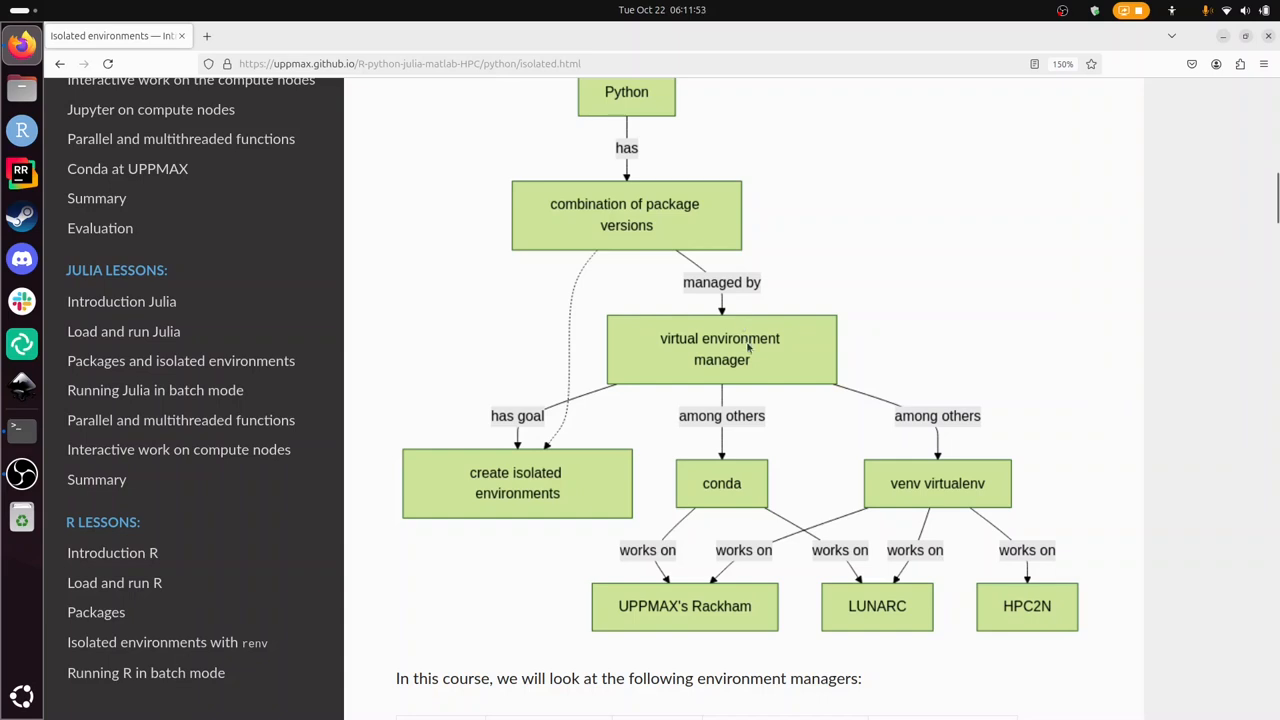
{"action": "scroll", "scroll_direction": "down", "scroll_amount": 3}
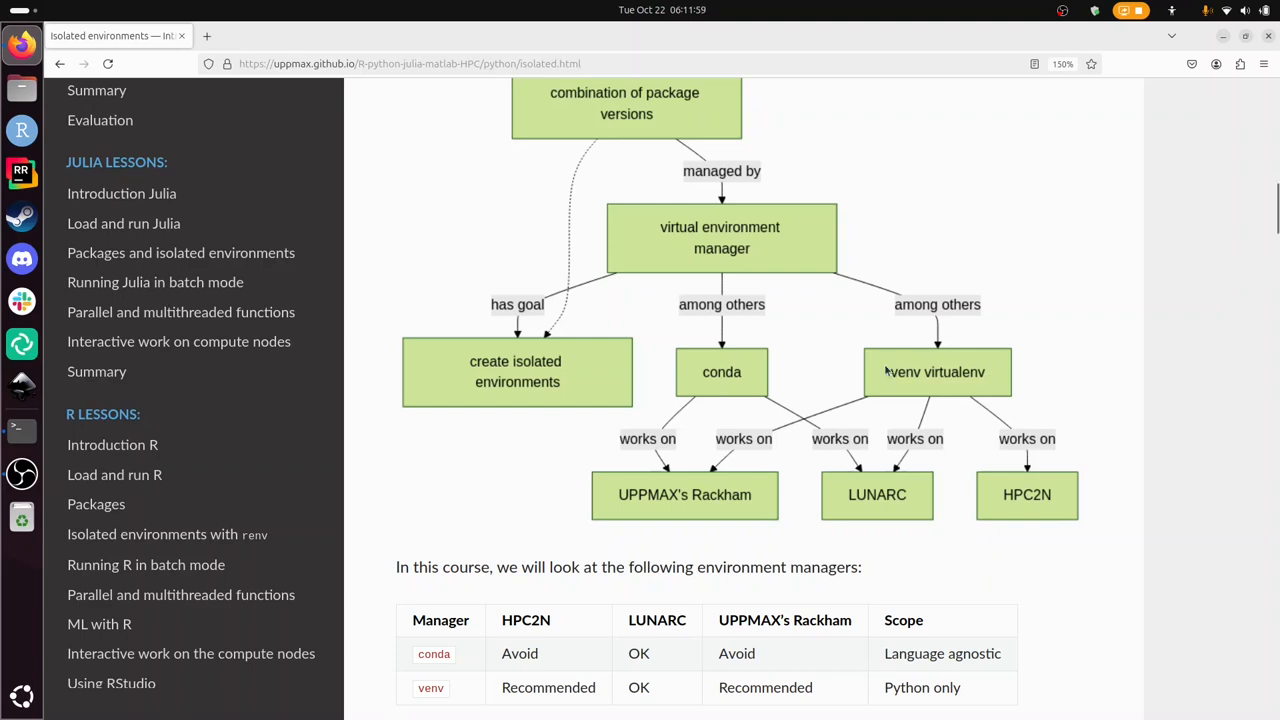
{"action": "scroll", "scroll_direction": "down", "scroll_amount": 3}
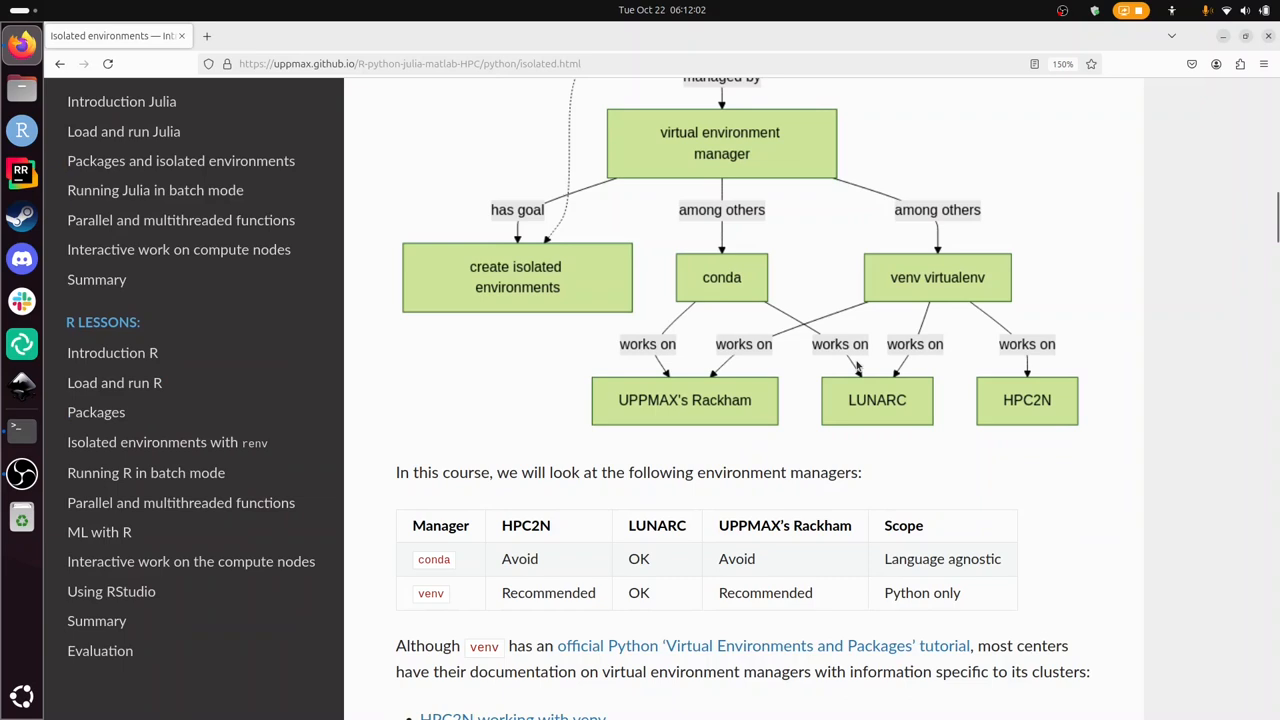
Scroll to the General workflow flowchart: create, activate, use, deactivate.
{"action": "scroll", "scroll_direction": "down", "scroll_amount": 3}
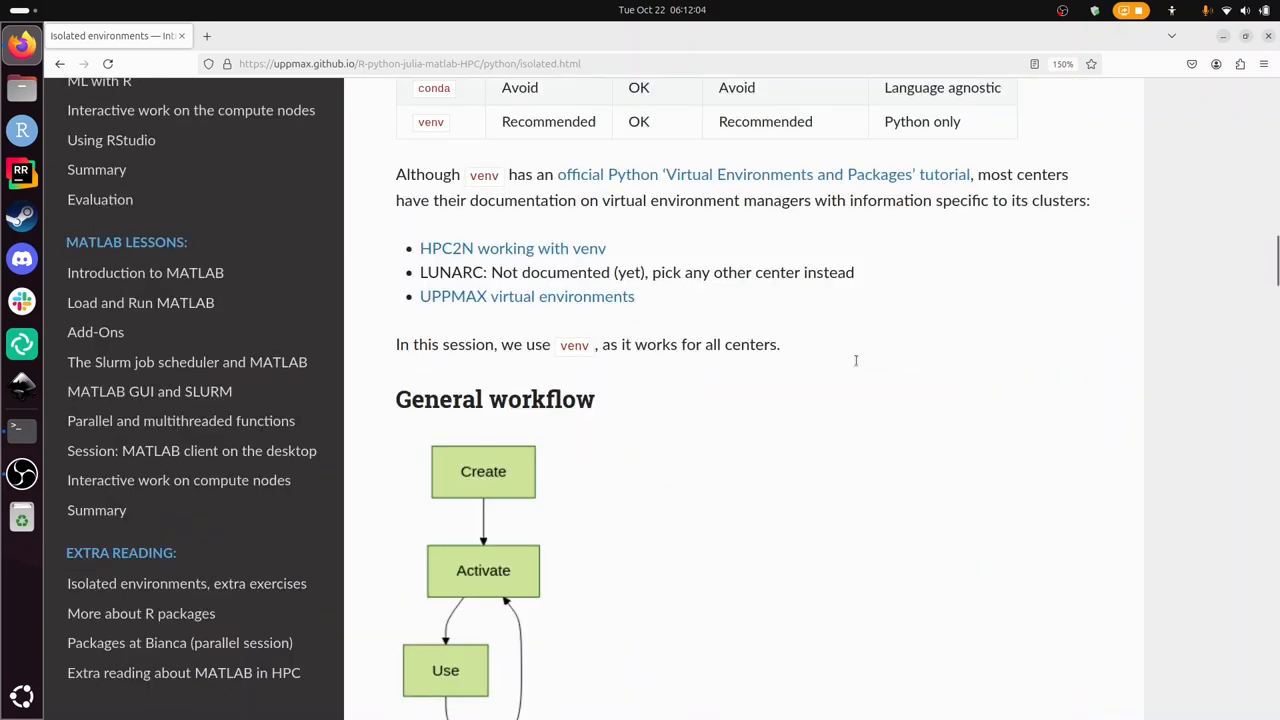
{"action": "scroll", "scroll_direction": "down", "scroll_amount": 3}
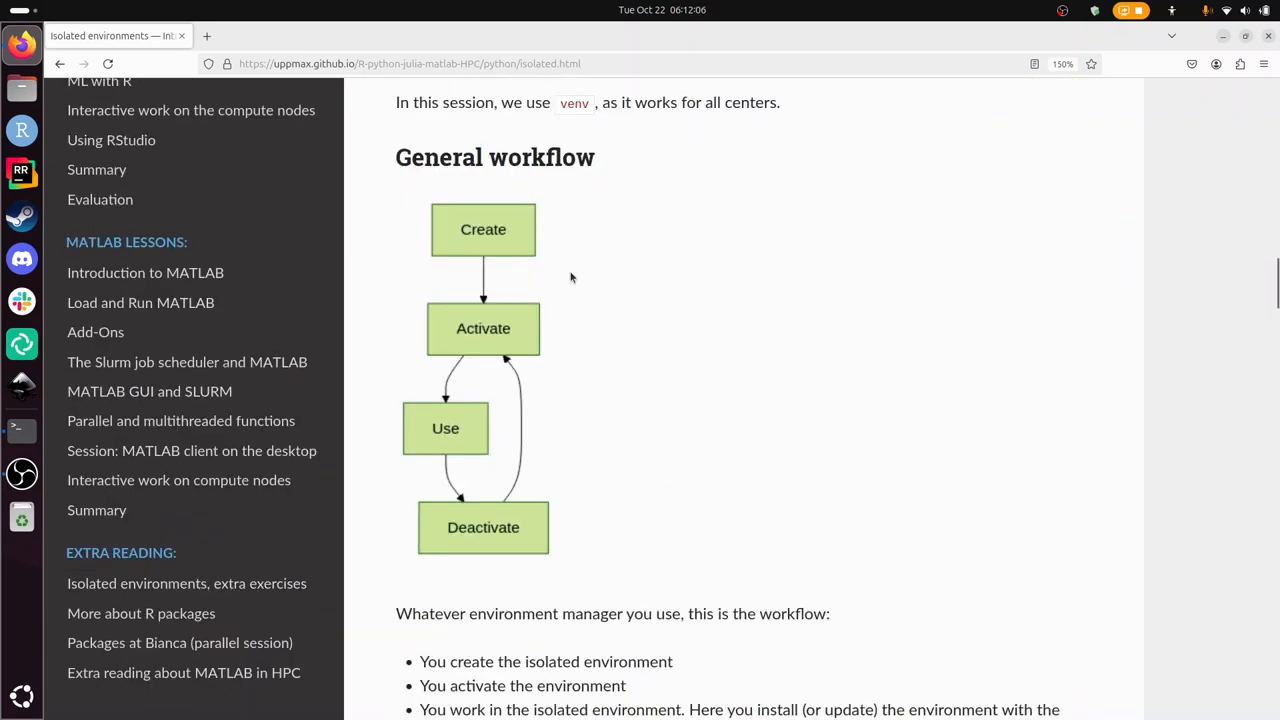
{"action": "mouse_move", "coordinate": [624, 184]}
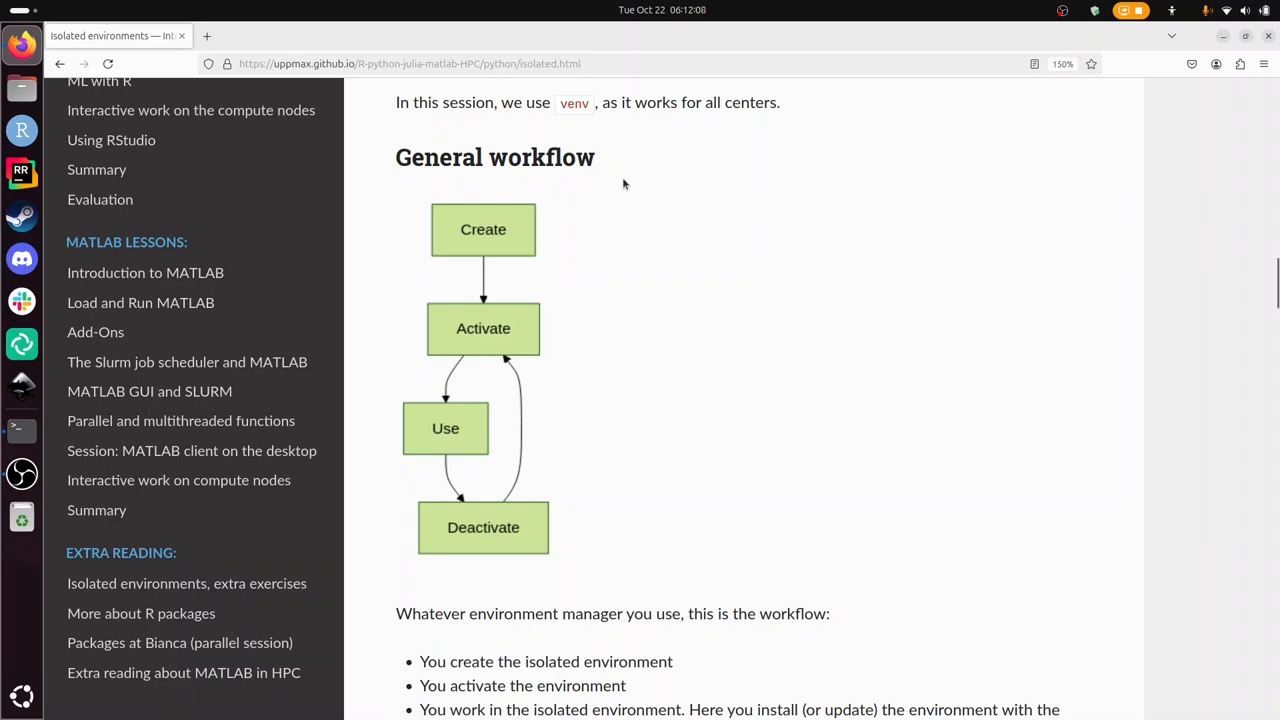
{"action": "mouse_move", "coordinate": [432, 432]}
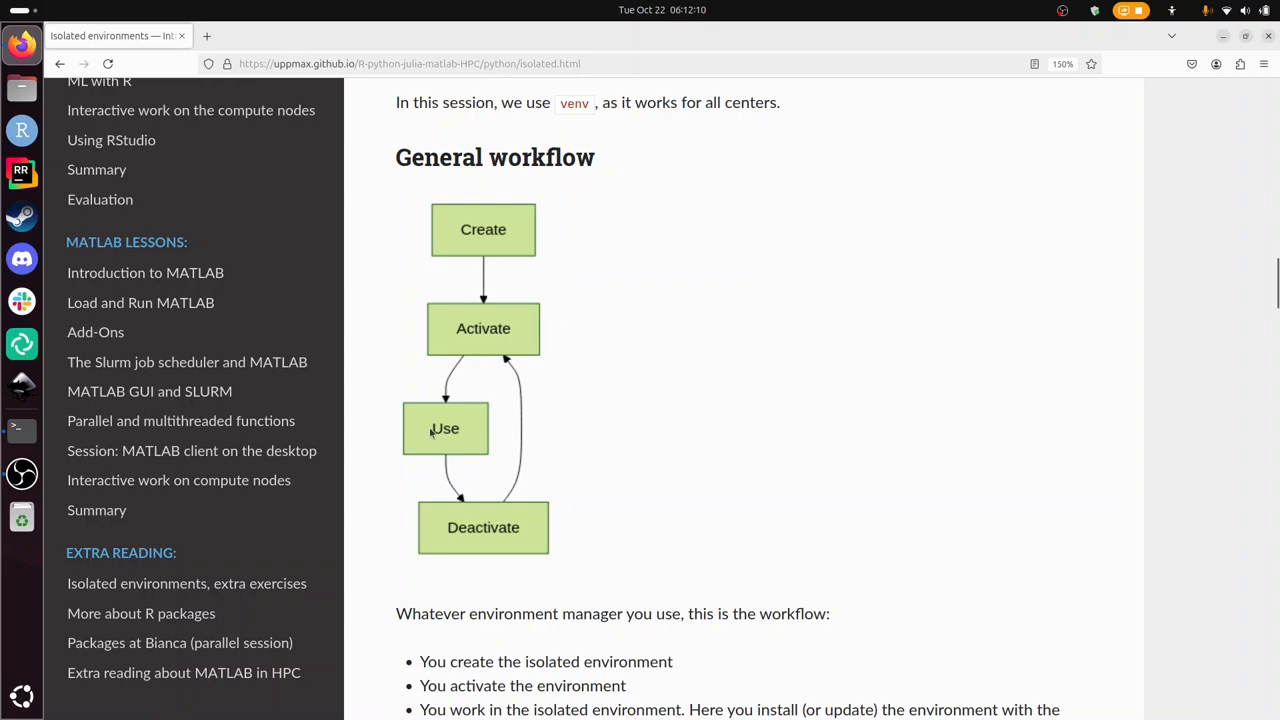
{"action": "mouse_move", "coordinate": [640, 520]}
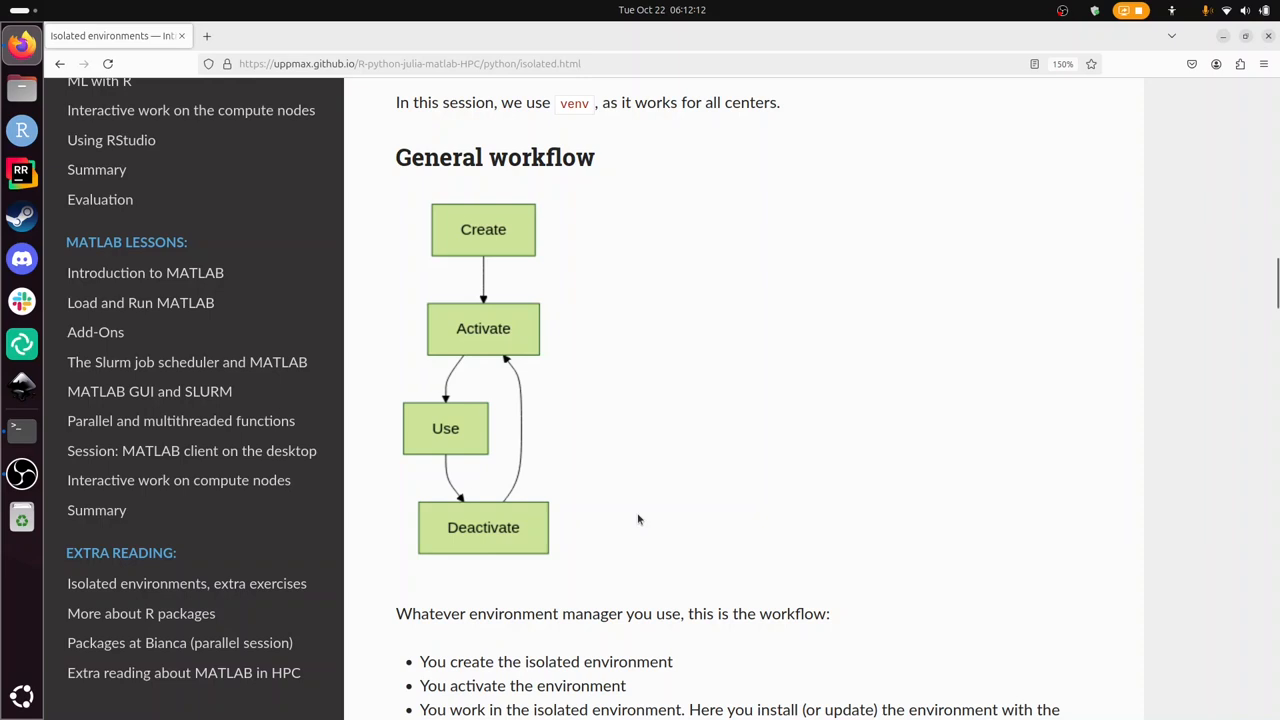
Reach Exercise 1 and select the rm -Ir ~/.local/lib/python3.11 command for copying.
{"action": "scroll", "scroll_direction": "down", "scroll_amount": 3}
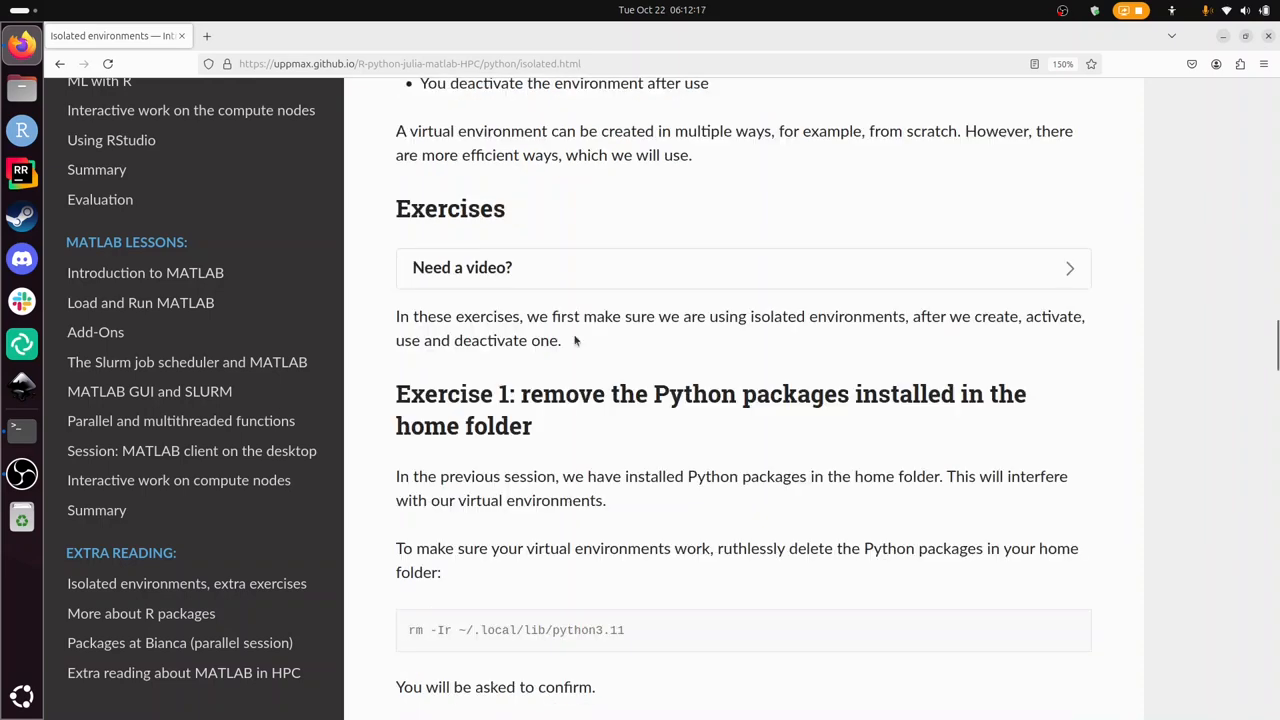
{"action": "scroll", "scroll_direction": "down", "scroll_amount": 3}
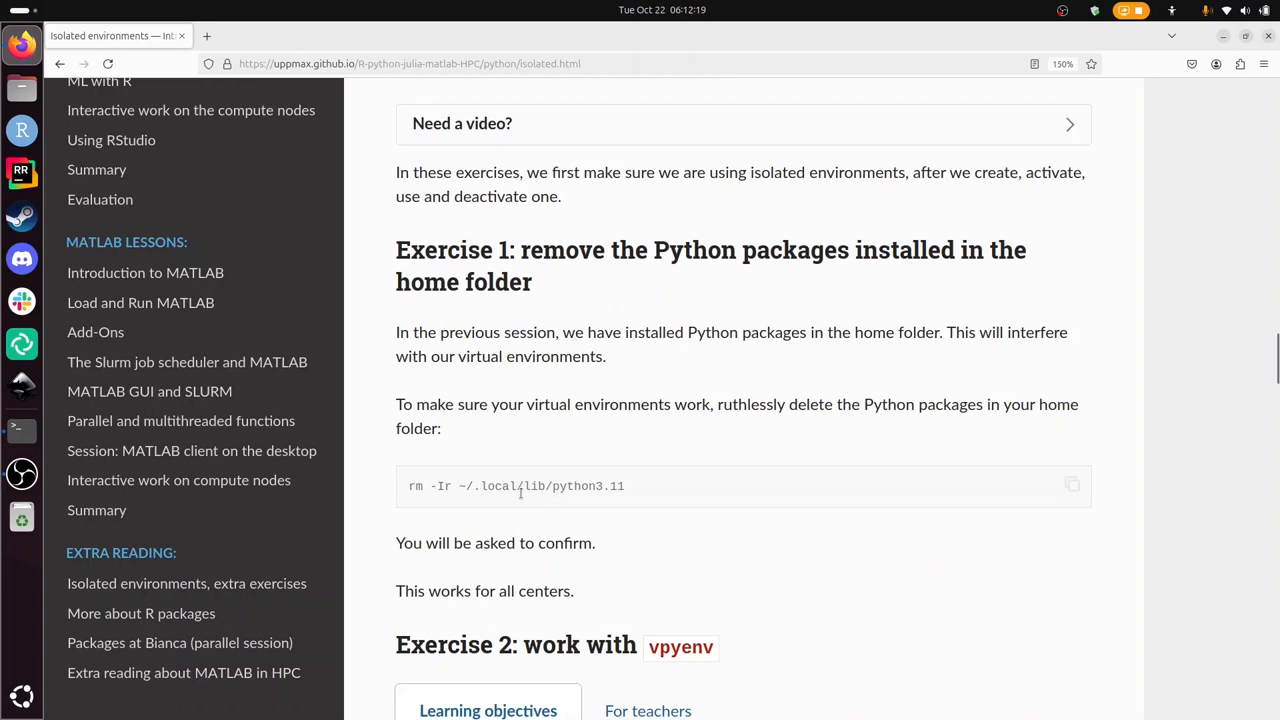
{"action": "mouse_move", "coordinate": [556, 224]}
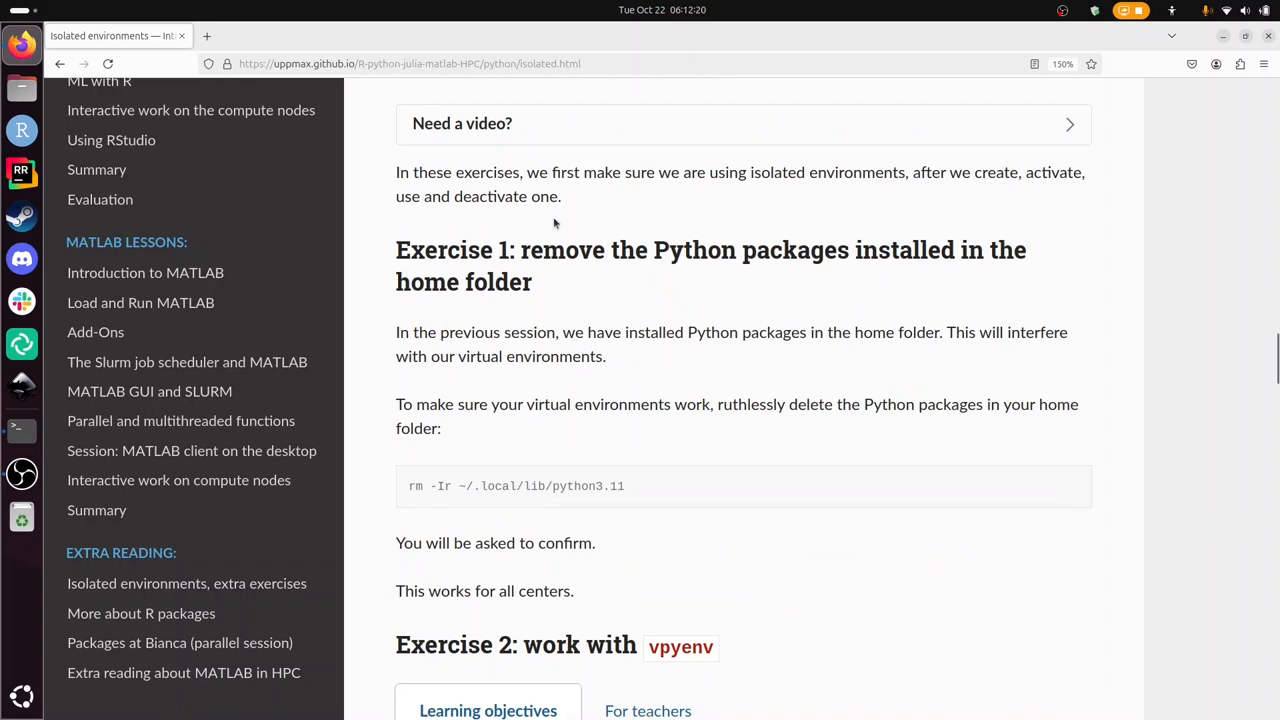
{"action": "triple_click", "coordinate": [516, 486]}
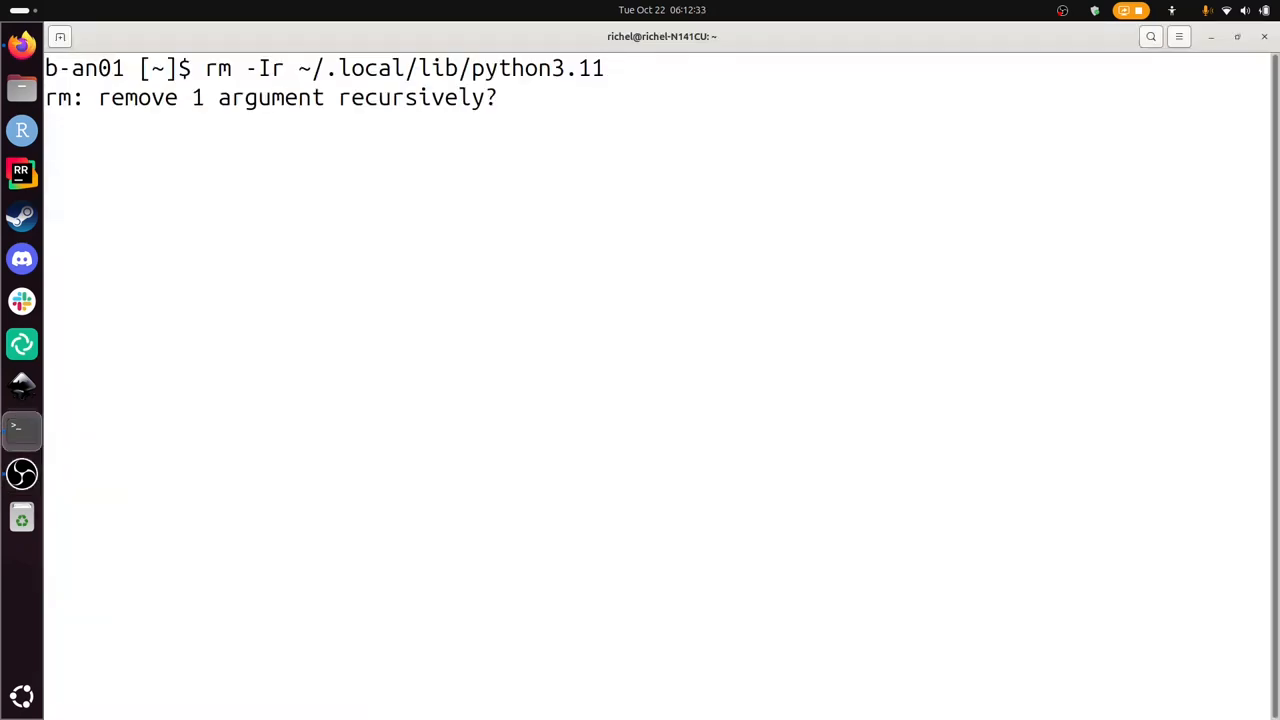
Confirm the Python 3.11 package deletion with yes; Terminal reports no such directory.
{"action": "type", "text": "yes"}
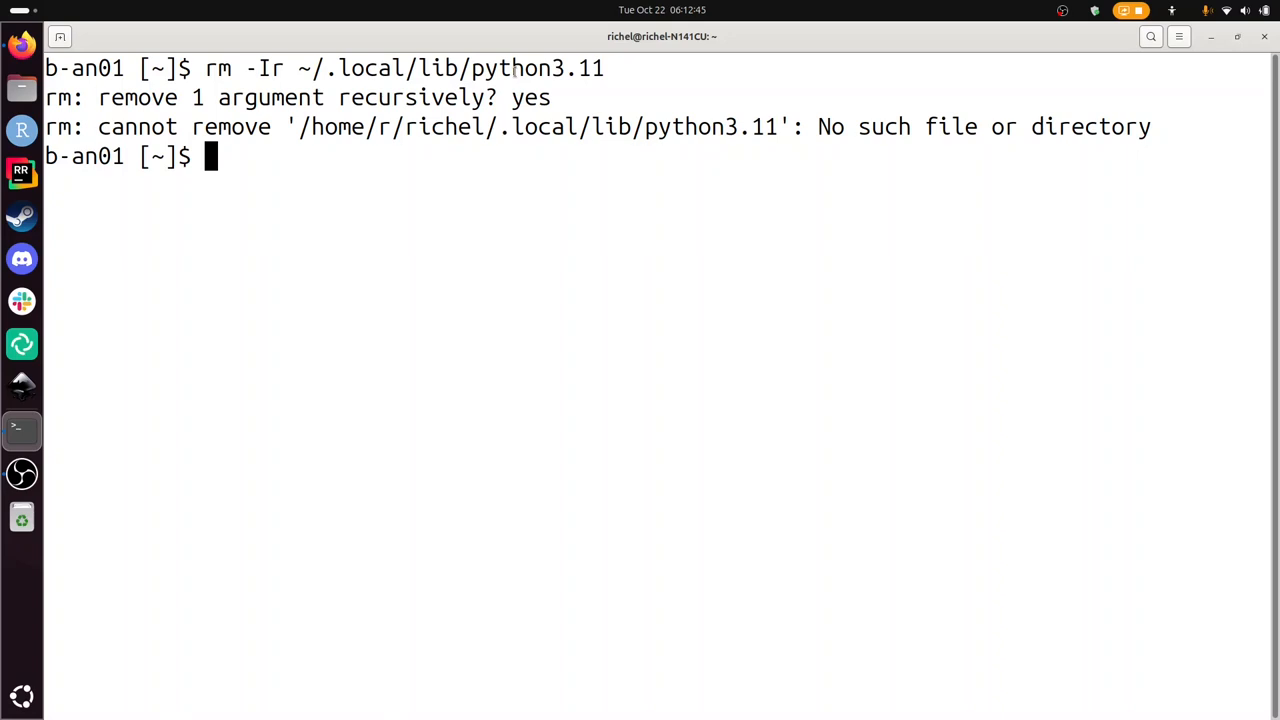
{"action": "left_click_drag", "start_coordinate": [244, 126], "coordinate": [978, 126]}
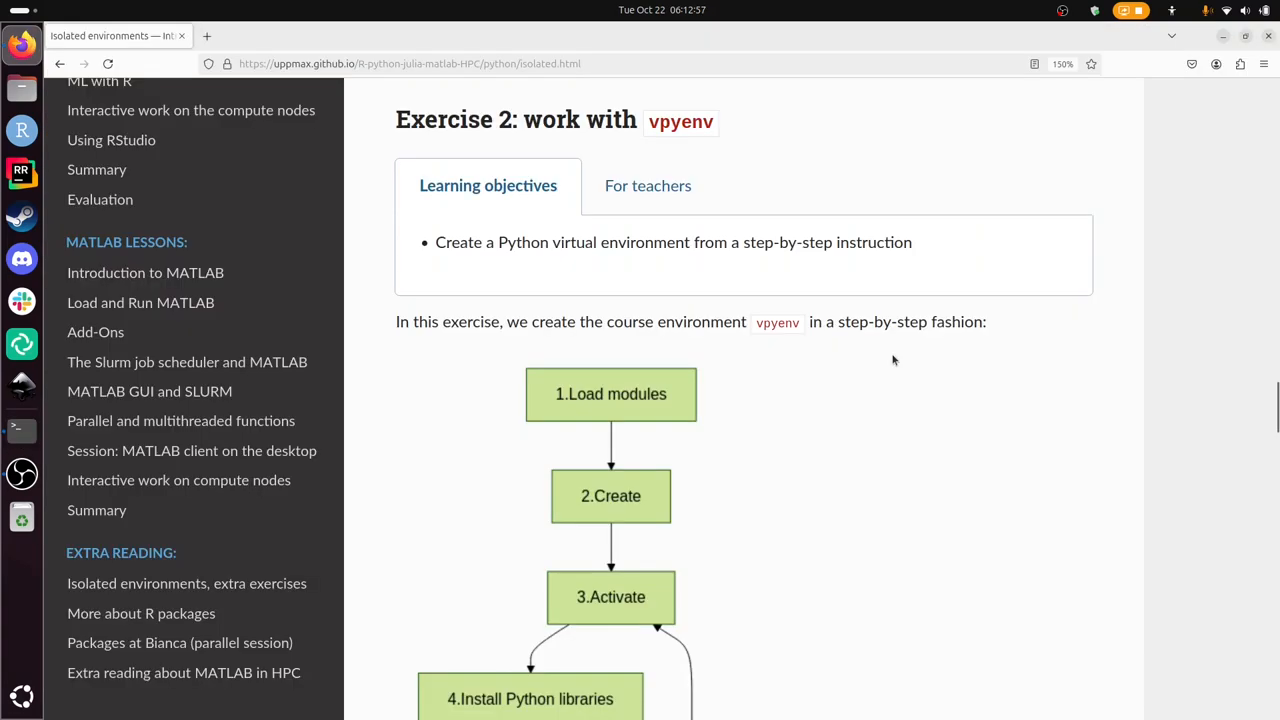
{"action": "mouse_move", "coordinate": [680, 122]}
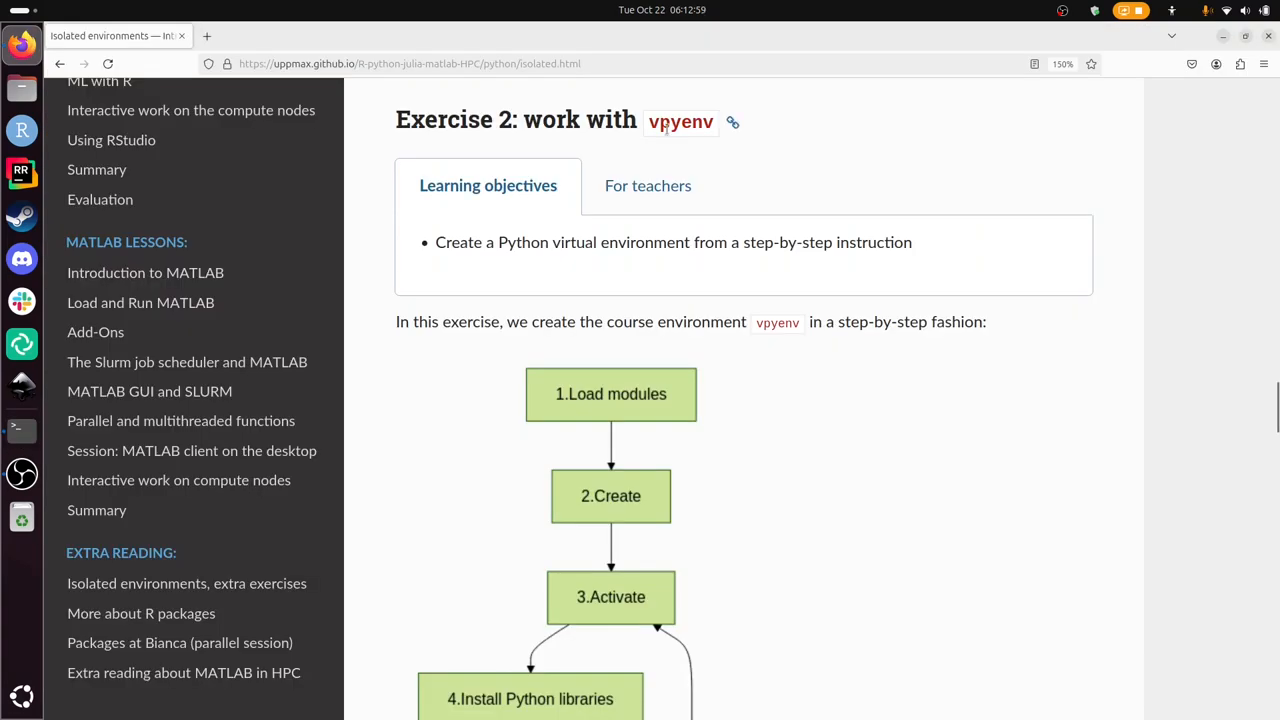
Select the name vpyenv in Exercise 2 and scroll past its six-step workflow diagram to Exercise 1.1.
{"action": "double_click", "coordinate": [680, 122]}
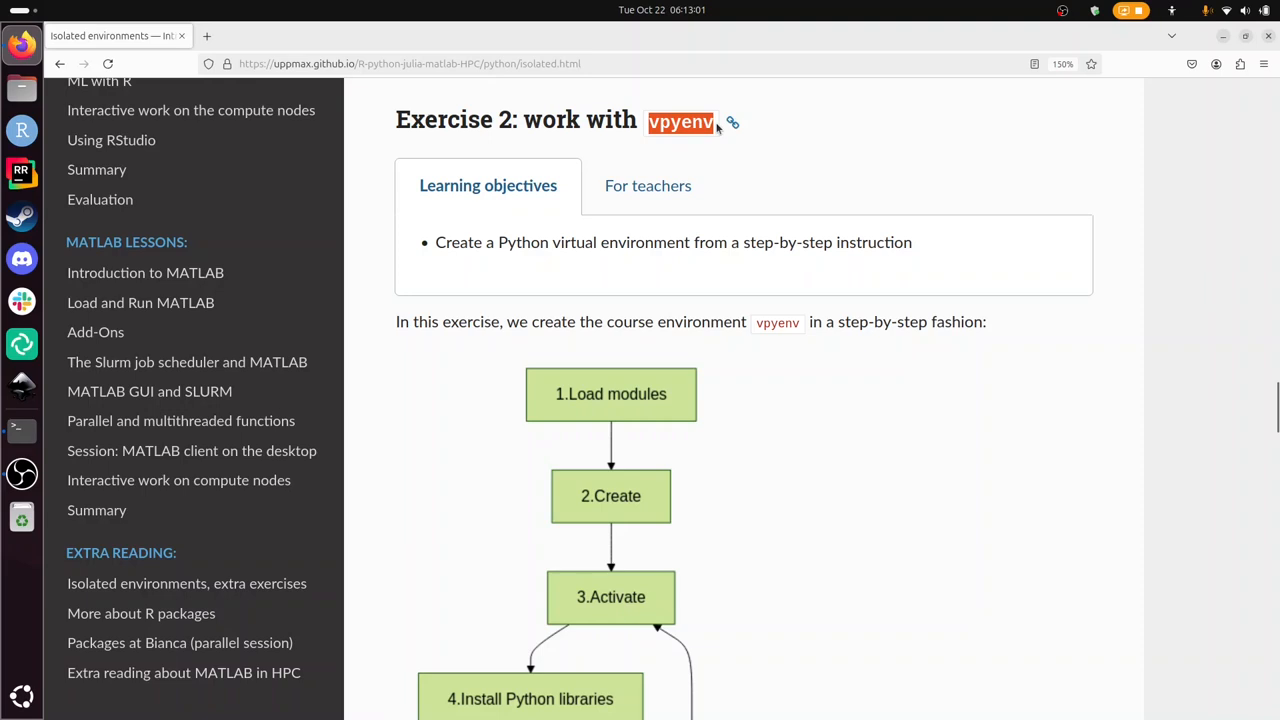
{"action": "scroll", "scroll_direction": "down", "scroll_amount": 3}
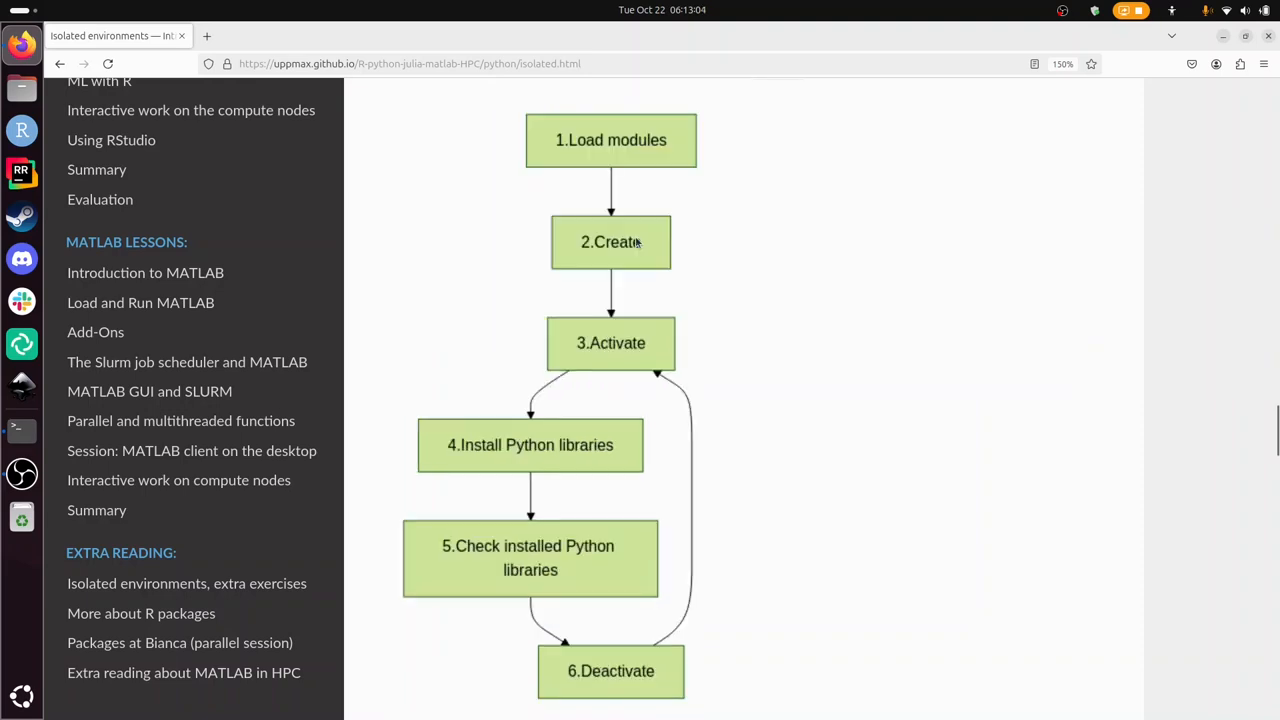
{"action": "mouse_move", "coordinate": [836, 628]}
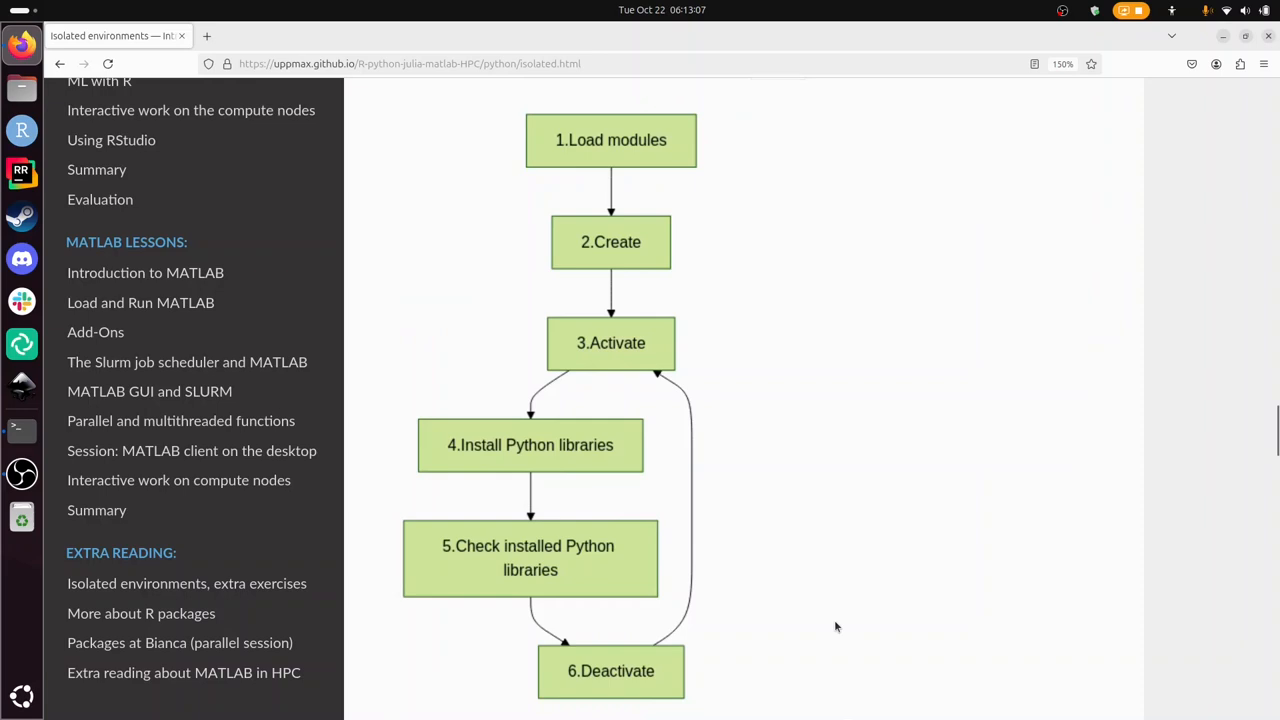
{"action": "scroll", "scroll_direction": "down", "scroll_amount": 3}
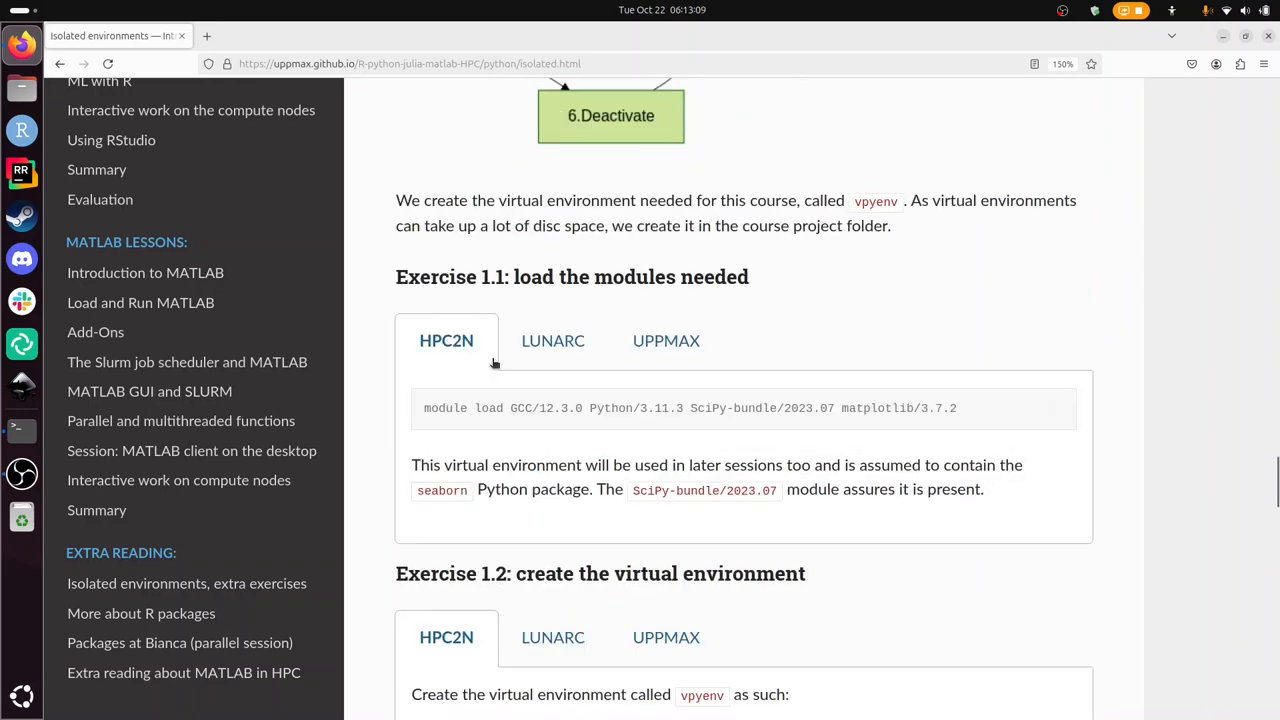
Run the HPC2N module load for GCC 12.3.0, Python 3.11.3, SciPy-bundle 2023.07 and matplotlib 3.7.2 in Terminal.
{"action": "triple_click", "coordinate": [690, 408]}
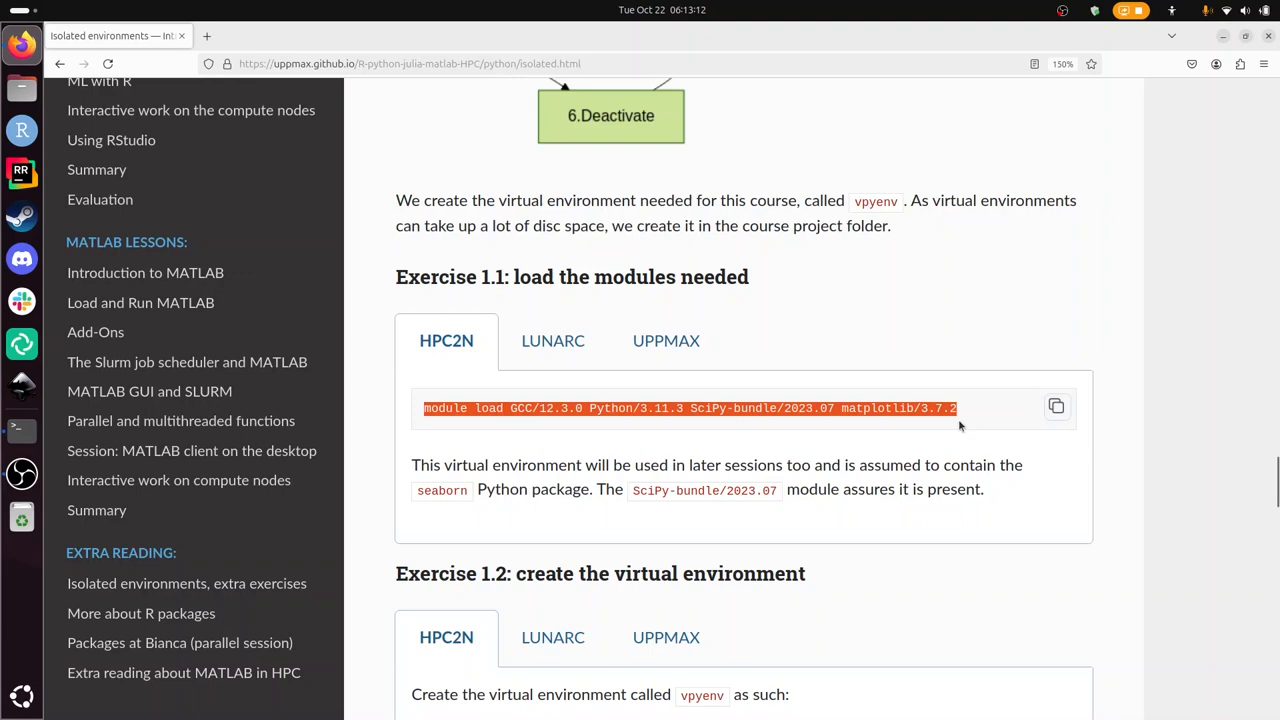
{"action": "left_click", "coordinate": [22, 430]}
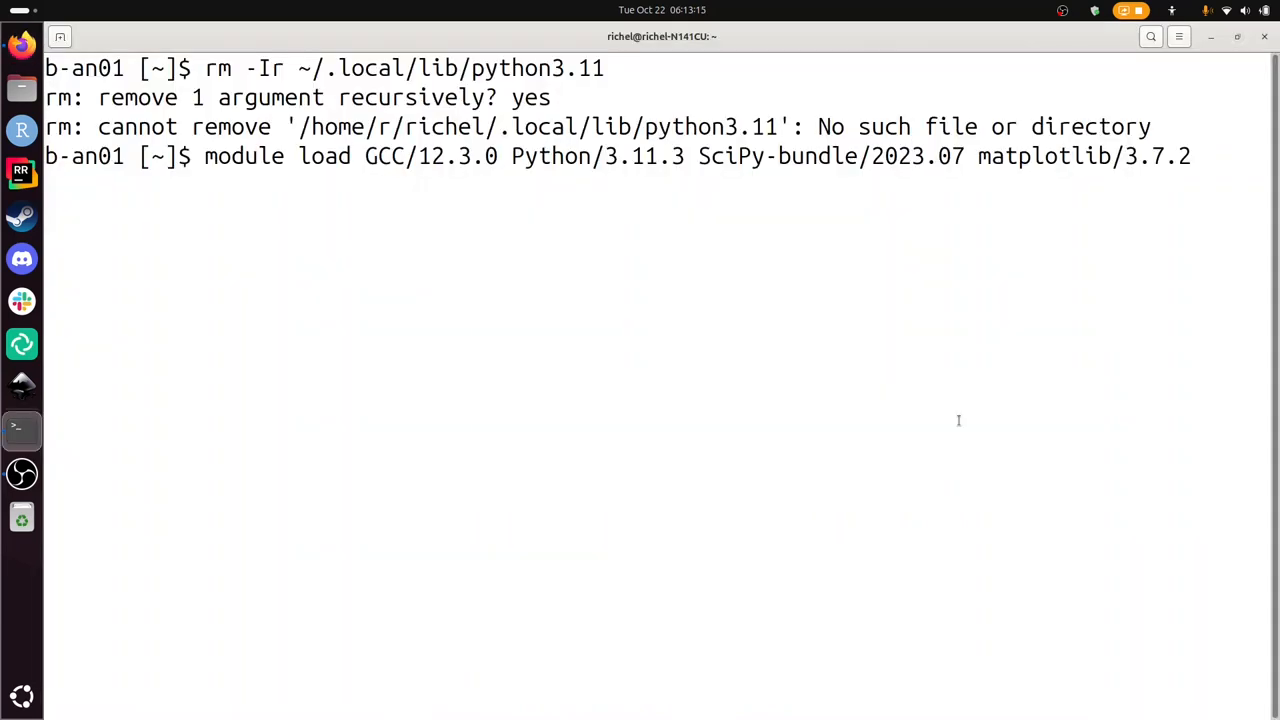
{"action": "key", "text": "Return"}
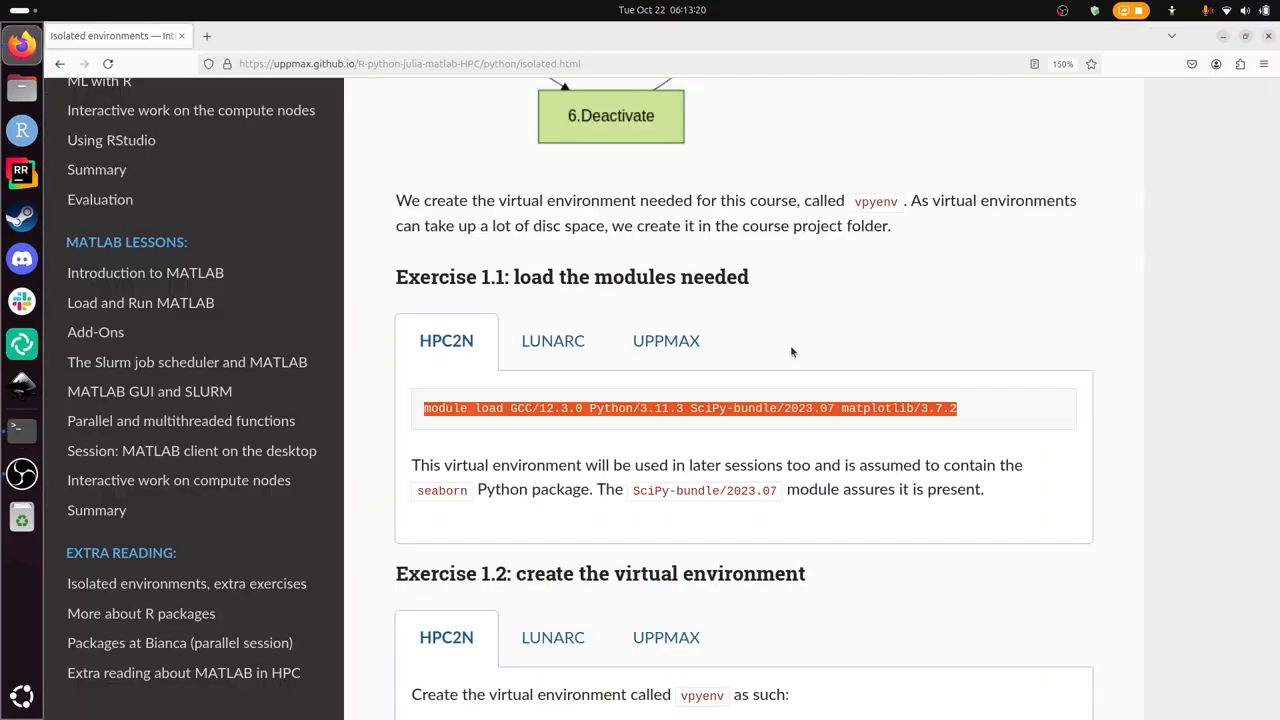
{"action": "scroll", "scroll_direction": "down", "scroll_amount": 3}
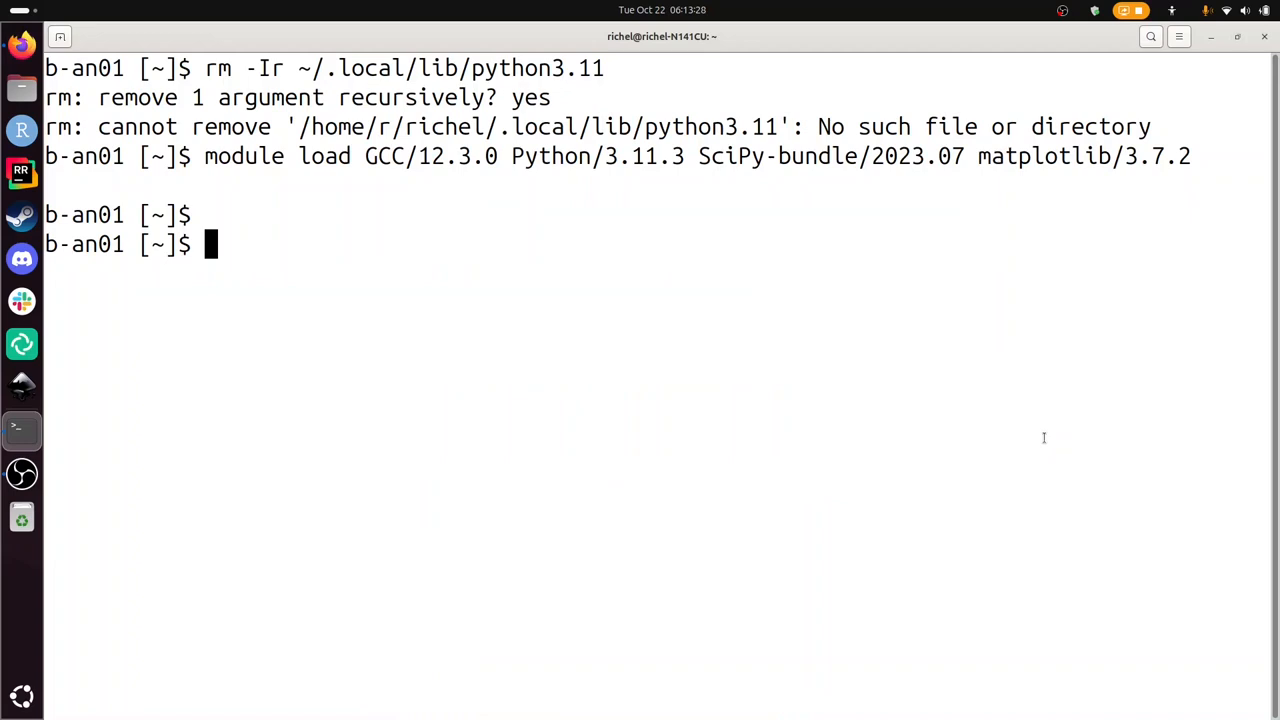
Enter the python -m venv --system-site-packages command, then cancel it to replace the username placeholder.
{"action": "type", "text": "python -m venv --system-site-packages /proj/nobackup/r-py-jl-m/[username]/python/vpyenv"}
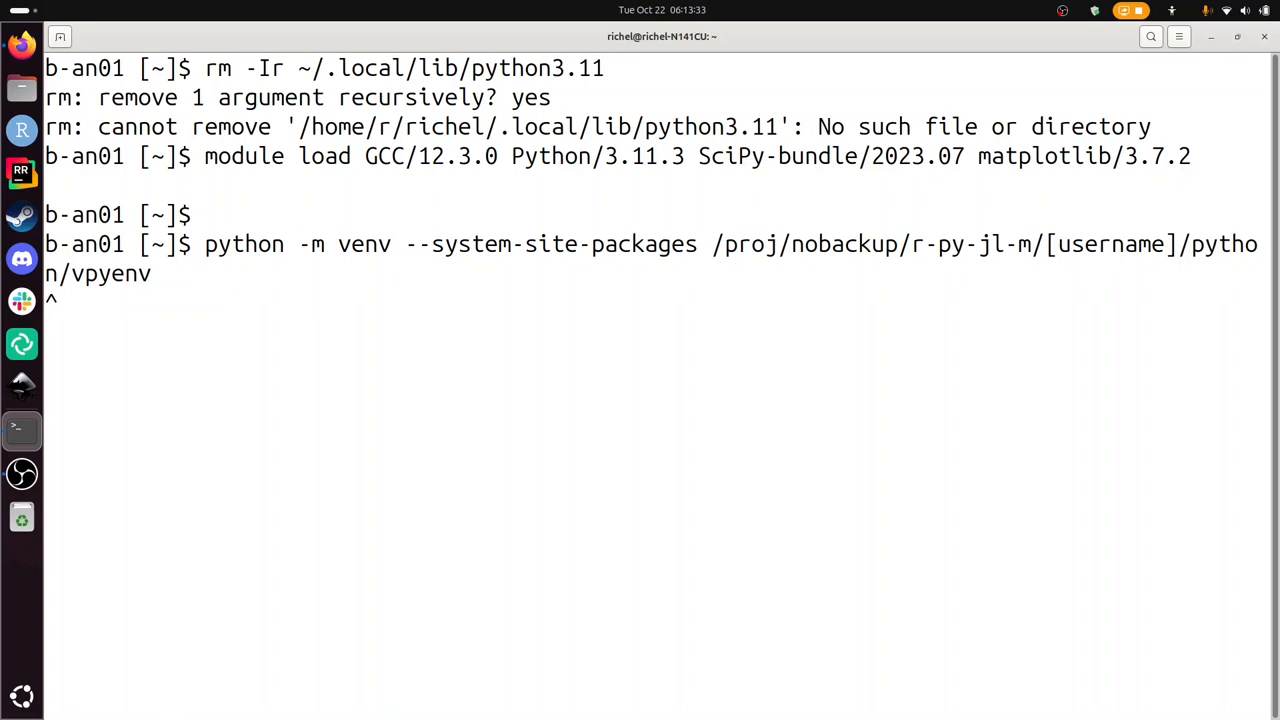
{"action": "double_click", "coordinate": [1108, 244]}
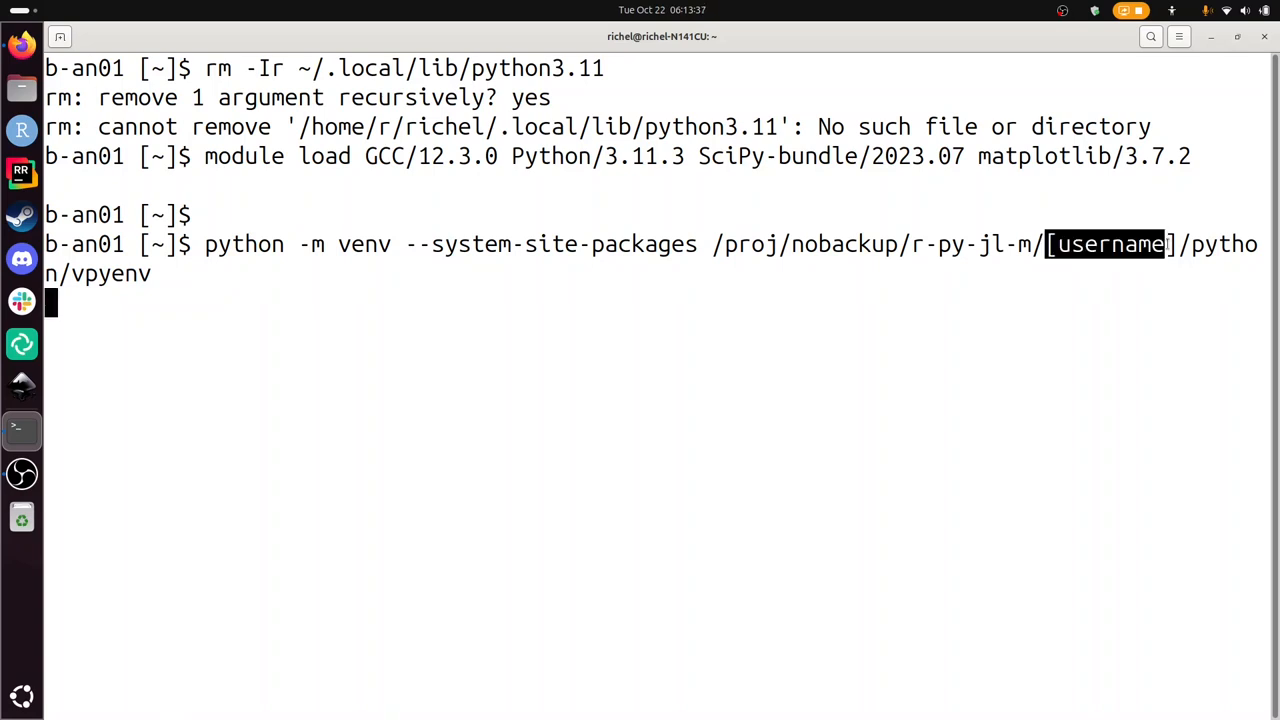
{"action": "key", "text": "ctrl+c"}
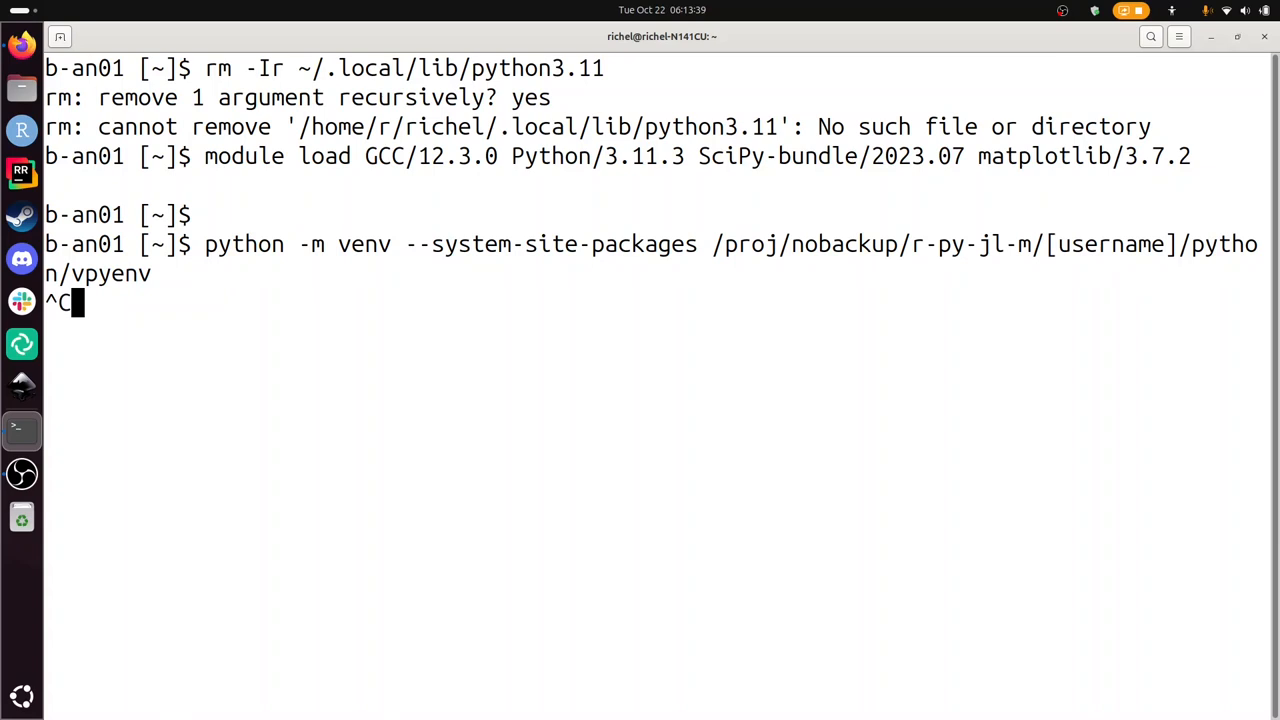
{"action": "key", "text": "ctrl+z"}
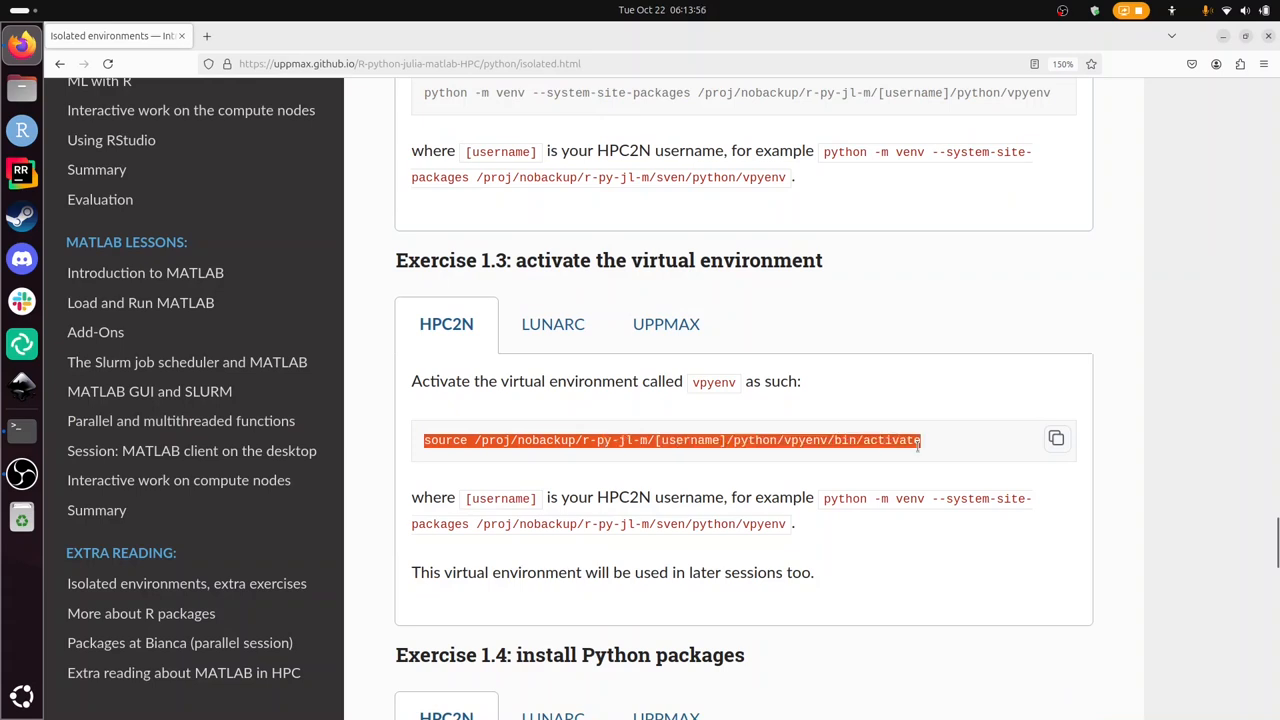
Create vpyenv with system site packages under /proj/nobackup/r-py-jl-m/<username>/python.
{"action": "left_click", "coordinate": [22, 430]}
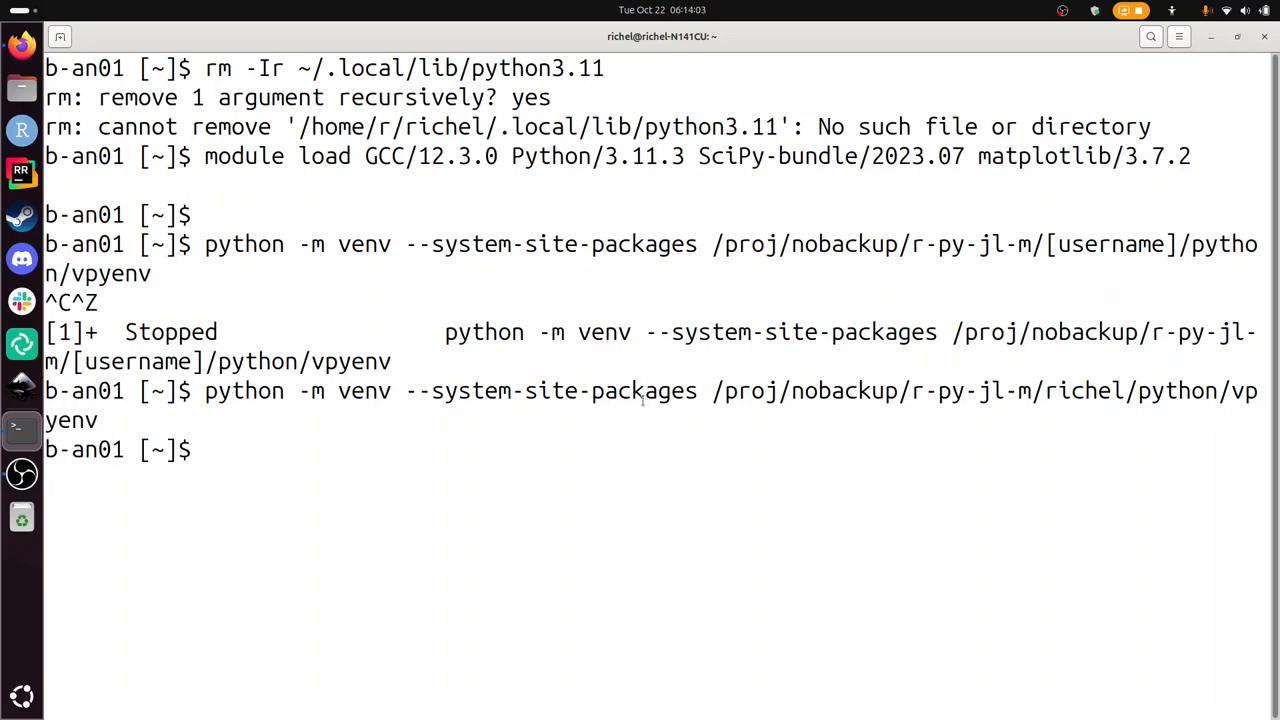
{"action": "double_click", "coordinate": [810, 390]}
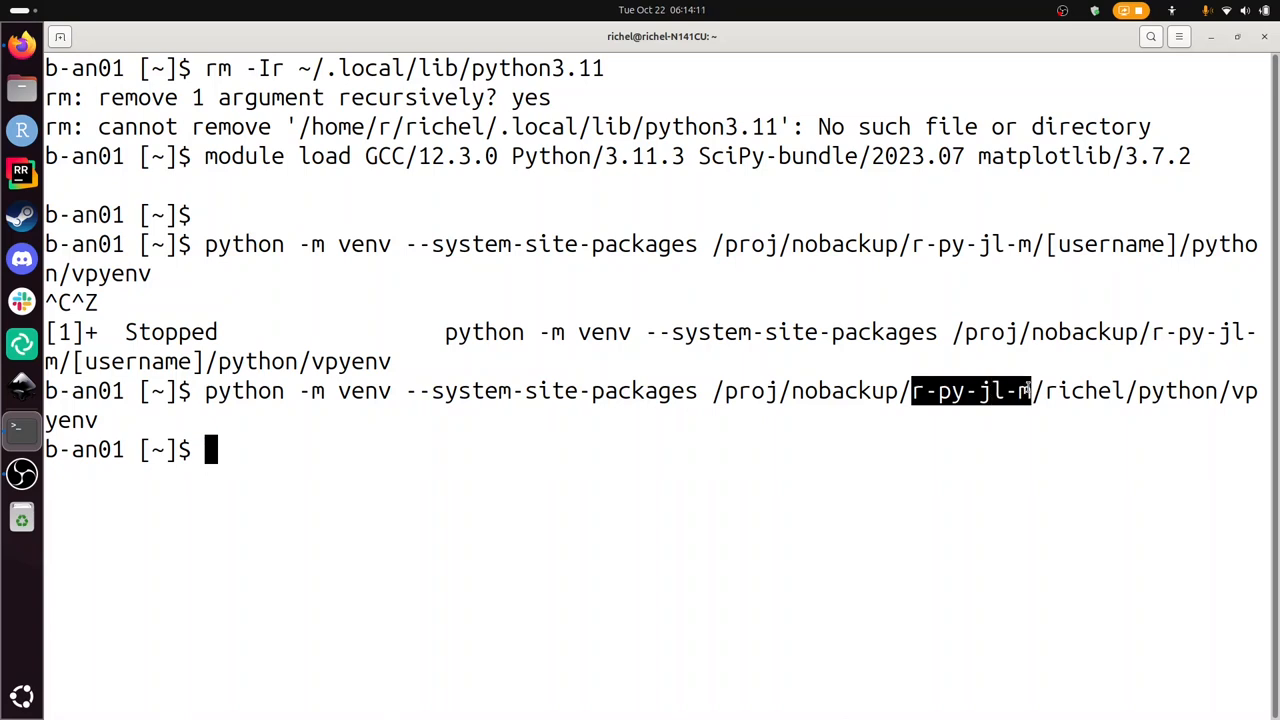
{"action": "double_click", "coordinate": [1084, 390]}
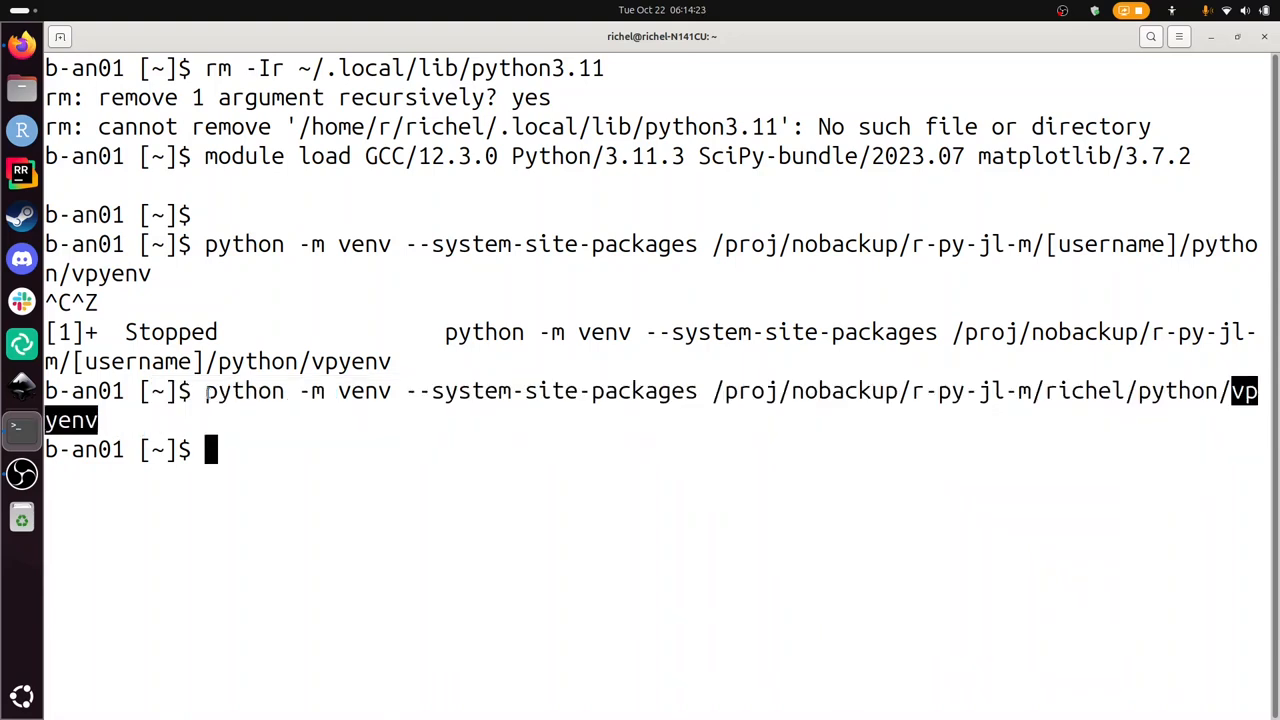
Activate vpyenv via source .../python/vpyenv/bin/activate so the prompt shows (vpyenv).
{"action": "type", "text": "source /proj/nobackup/r-py-jl-m//python/vpyenv/bin/activate"}
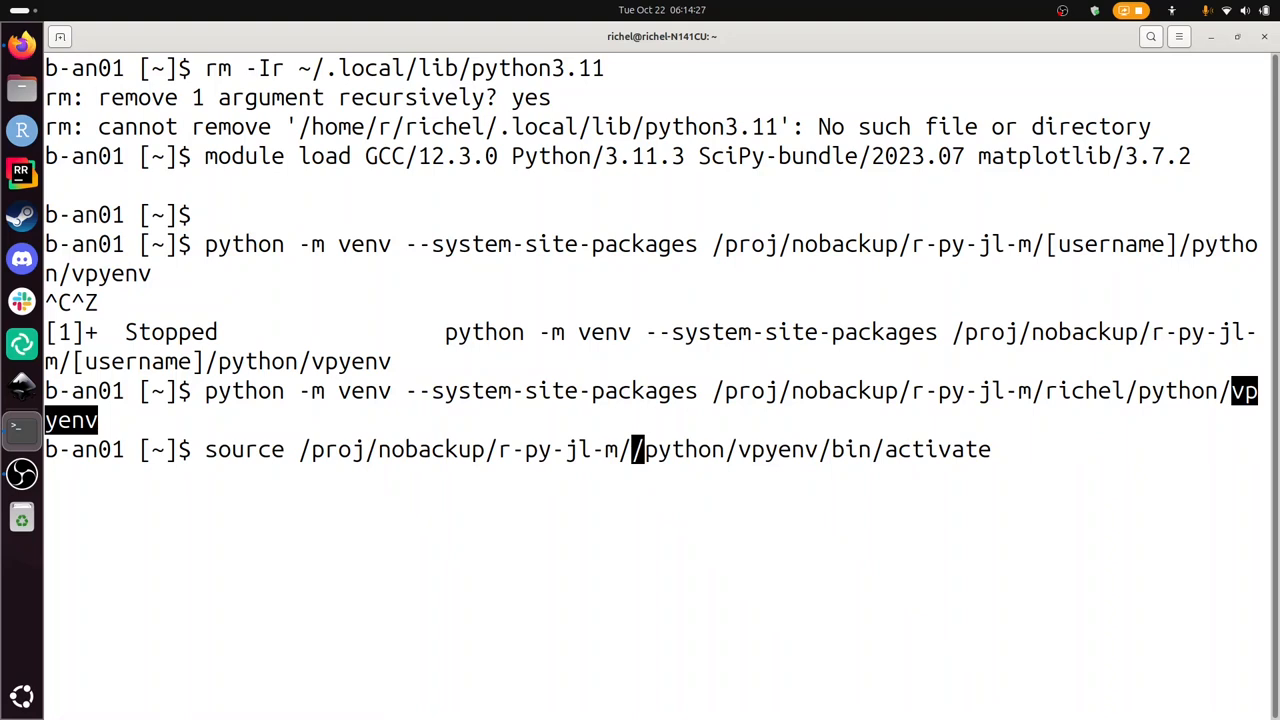
{"action": "type", "text": "richel"}
{"action": "key", "text": "Return"}
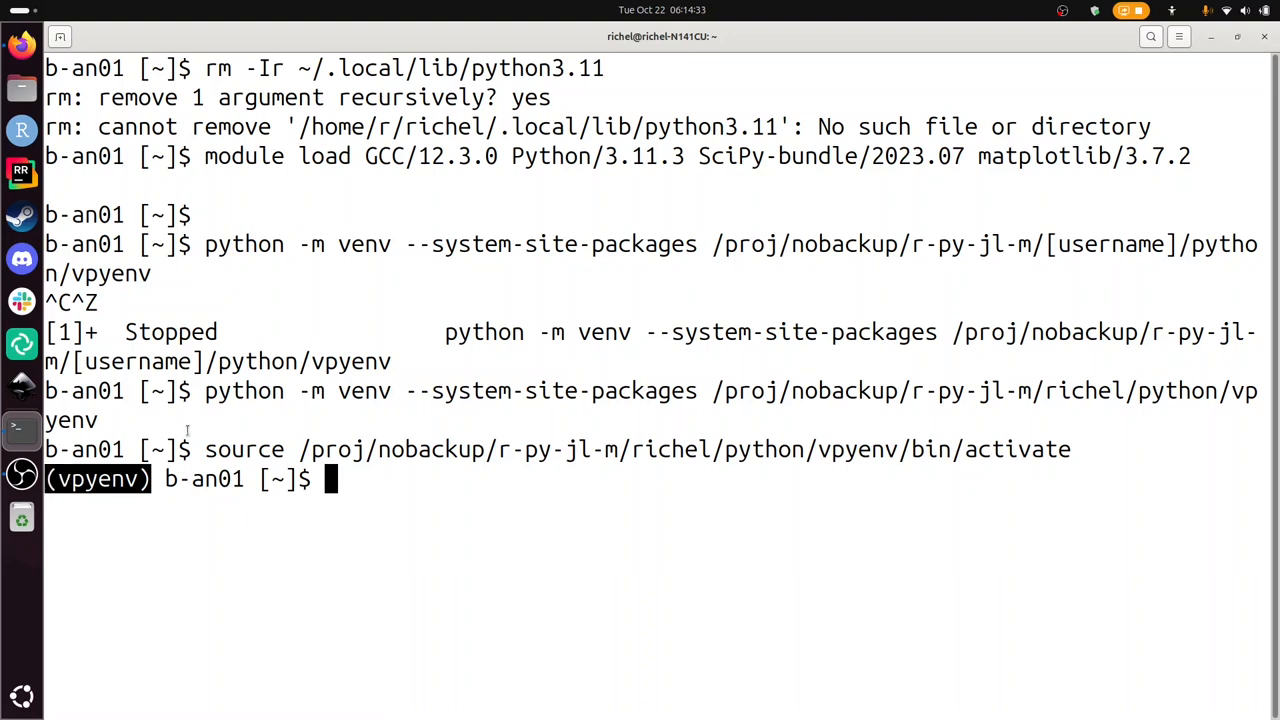
{"action": "mouse_move", "coordinate": [160, 452]}
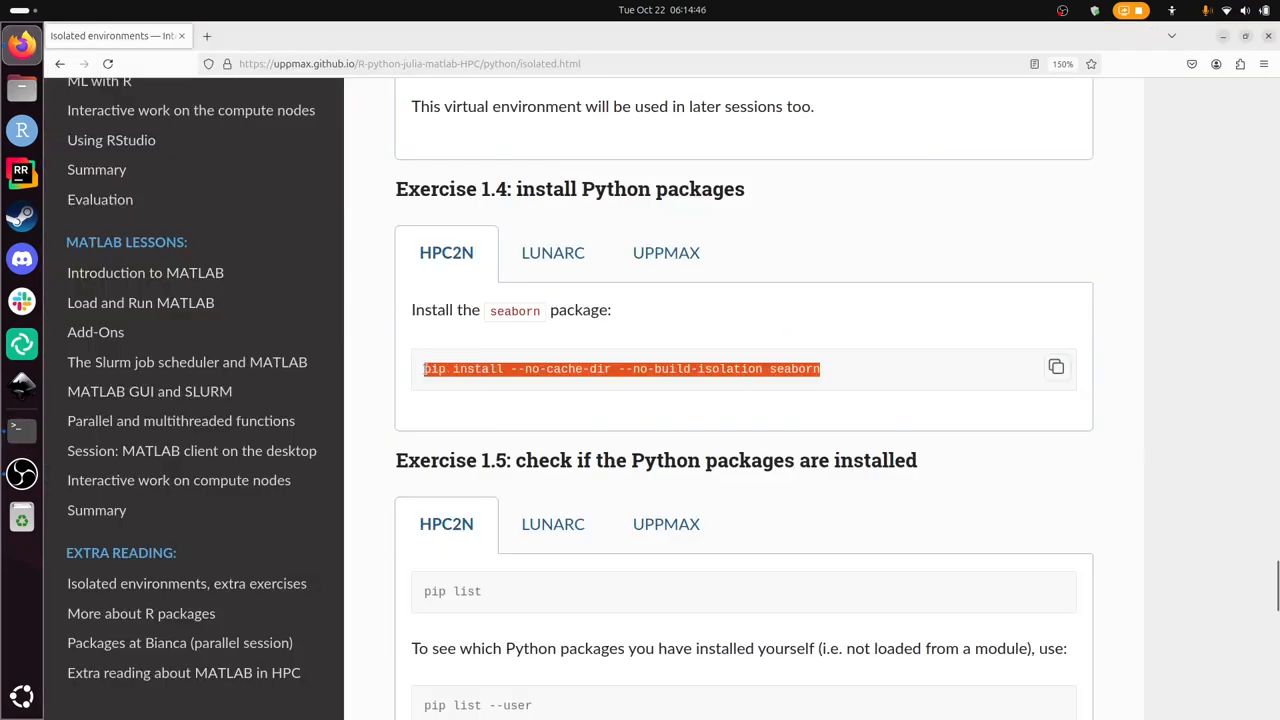
Install seaborn into vpyenv with pip install --no-cache-dir --no-build-isolation.
{"action": "left_click", "coordinate": [16, 430]}
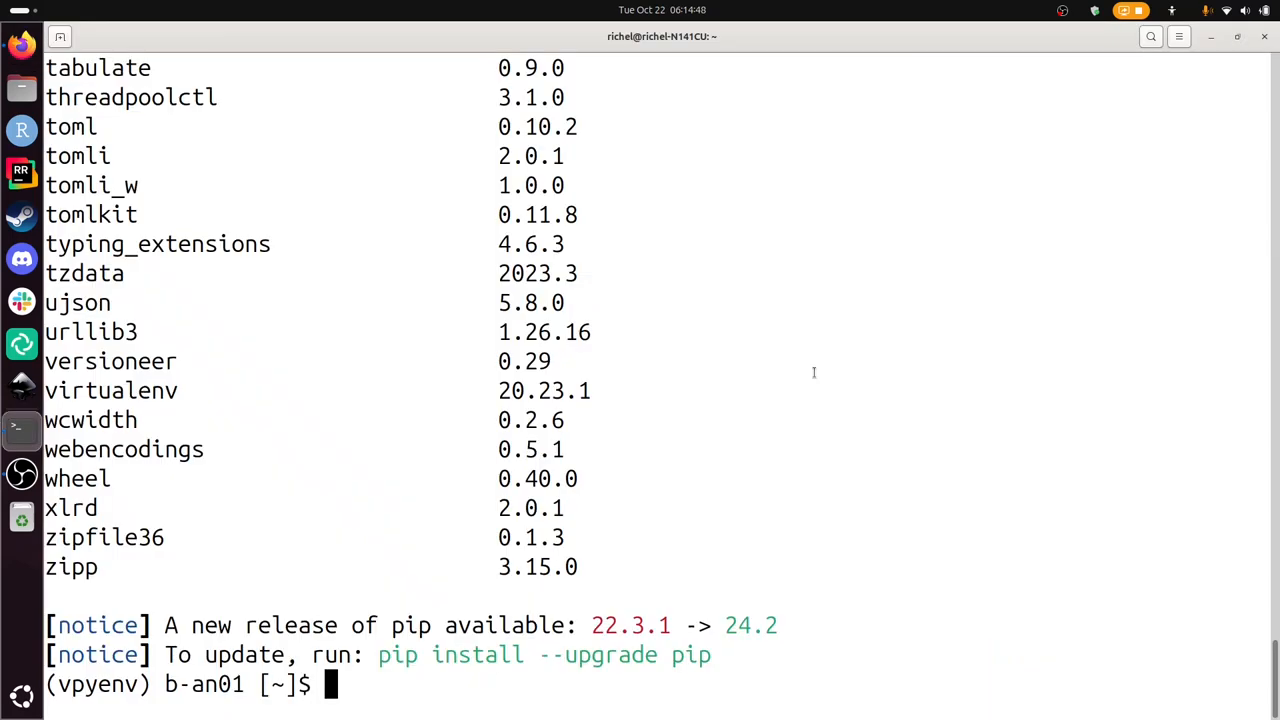
{"action": "type", "text": "pip install --no-cache-dir --no-build-isolation seaborn"}
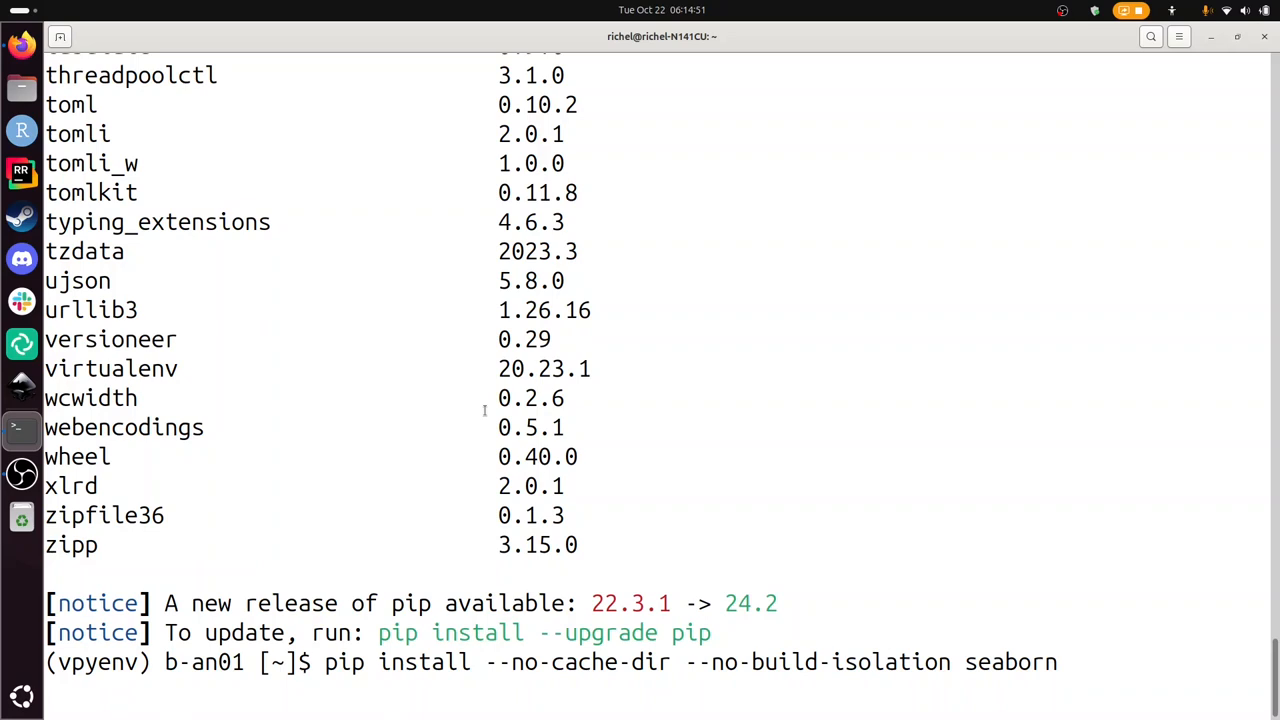
{"action": "scroll", "scroll_direction": "up", "scroll_amount": 3}
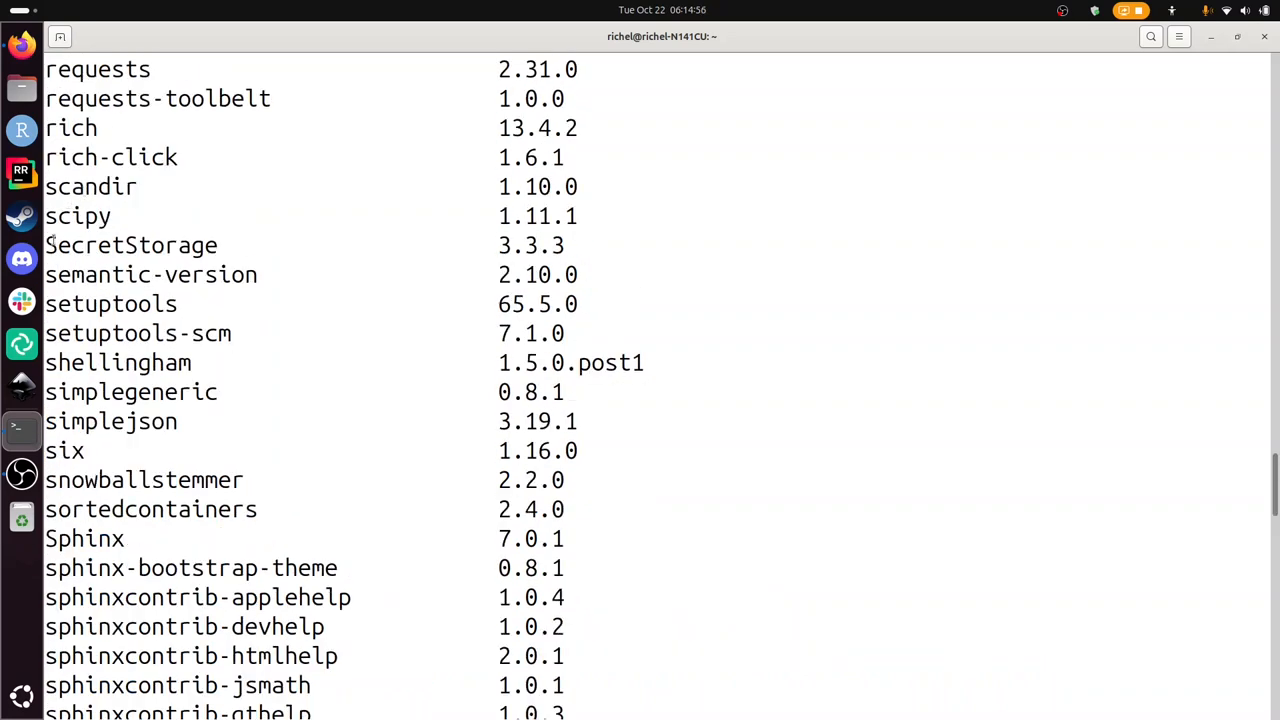
Run pip list and find seaborn 0.13.2 among the installed packages.
{"action": "left_click_drag", "start_coordinate": [44, 216], "coordinate": [564, 244]}
{"action": "type", "text": "pip list"}
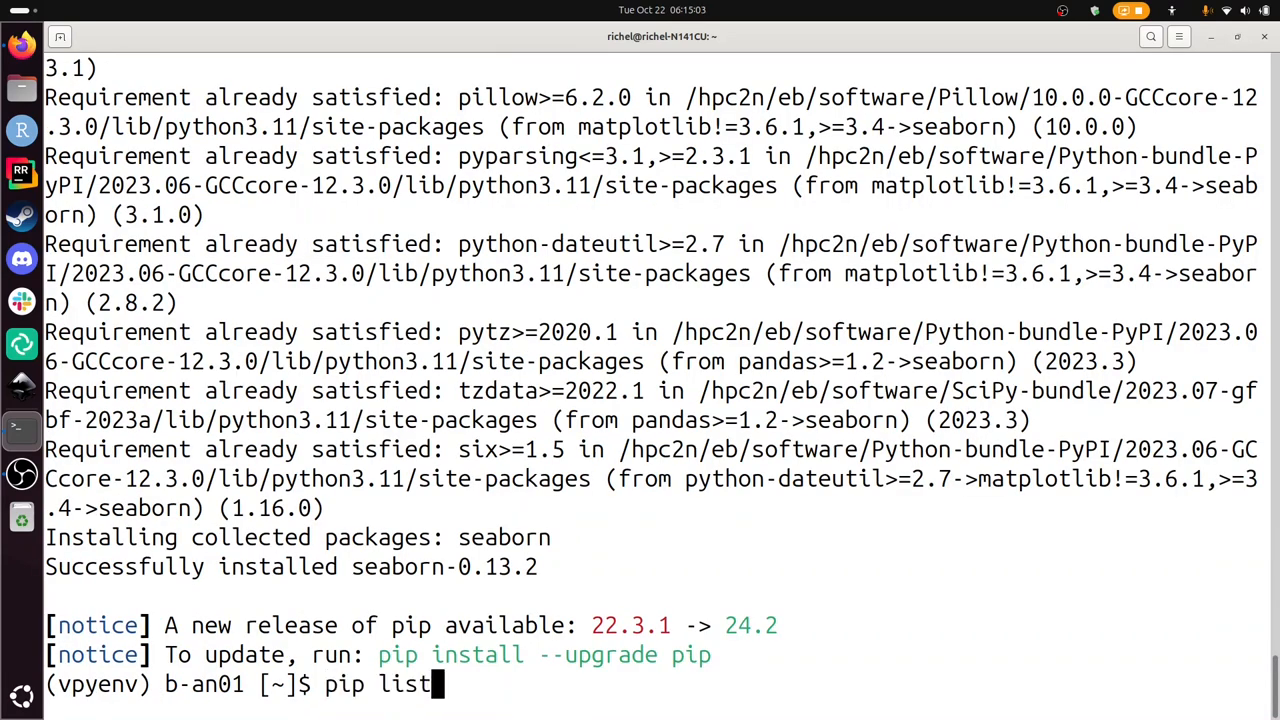
{"action": "key", "text": "Return"}
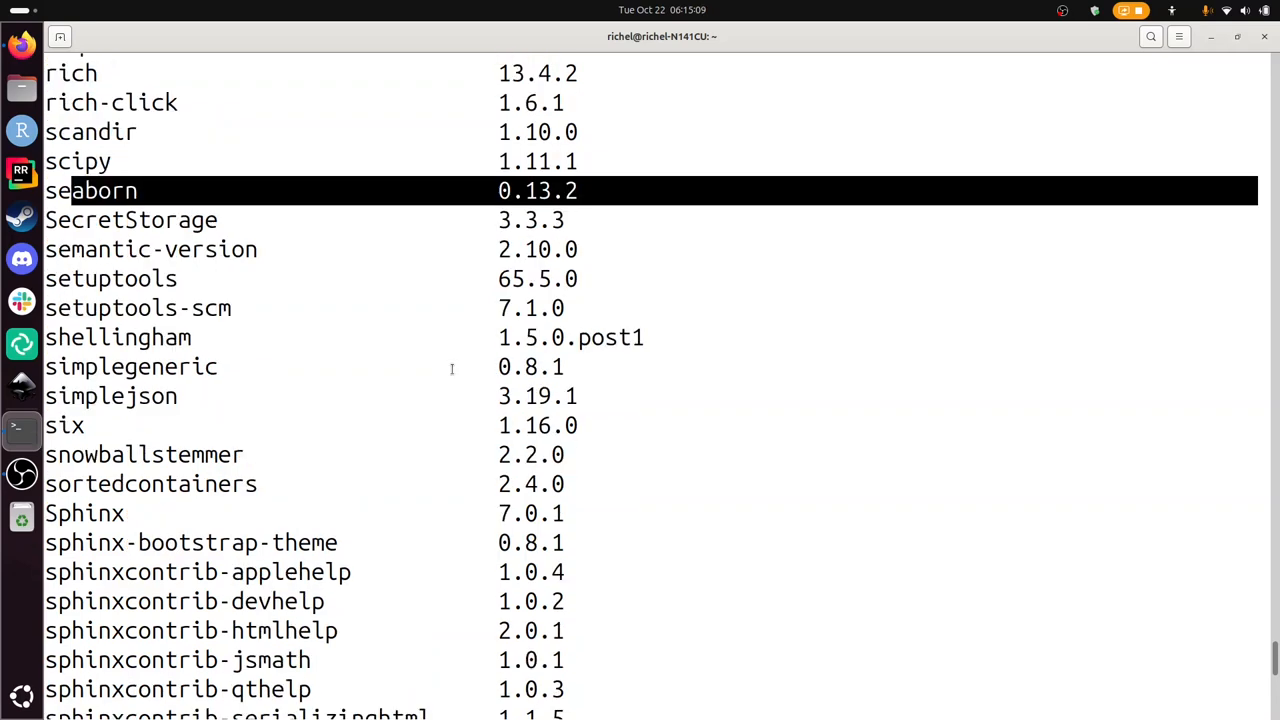
{"action": "scroll", "scroll_direction": "down", "scroll_amount": 3}
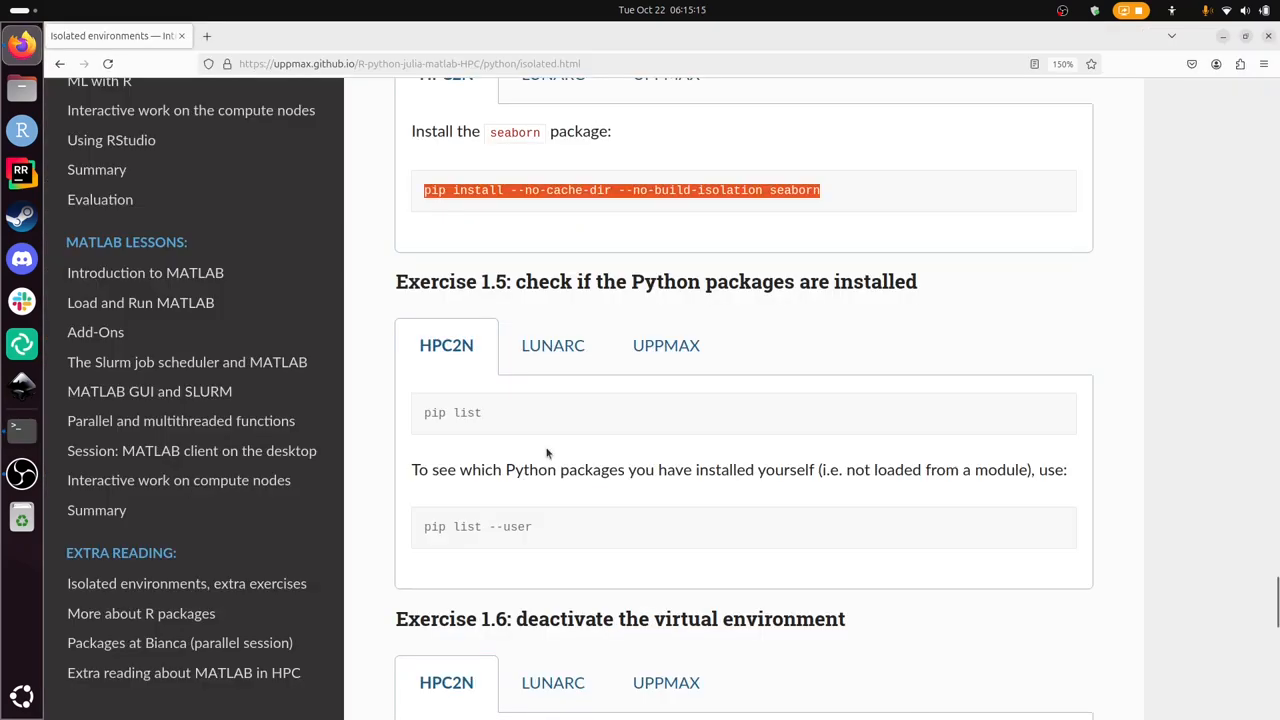
Deactivate vpyenv in Terminal and scroll the lesson page back to its beginning.
{"action": "left_click", "coordinate": [22, 430]}
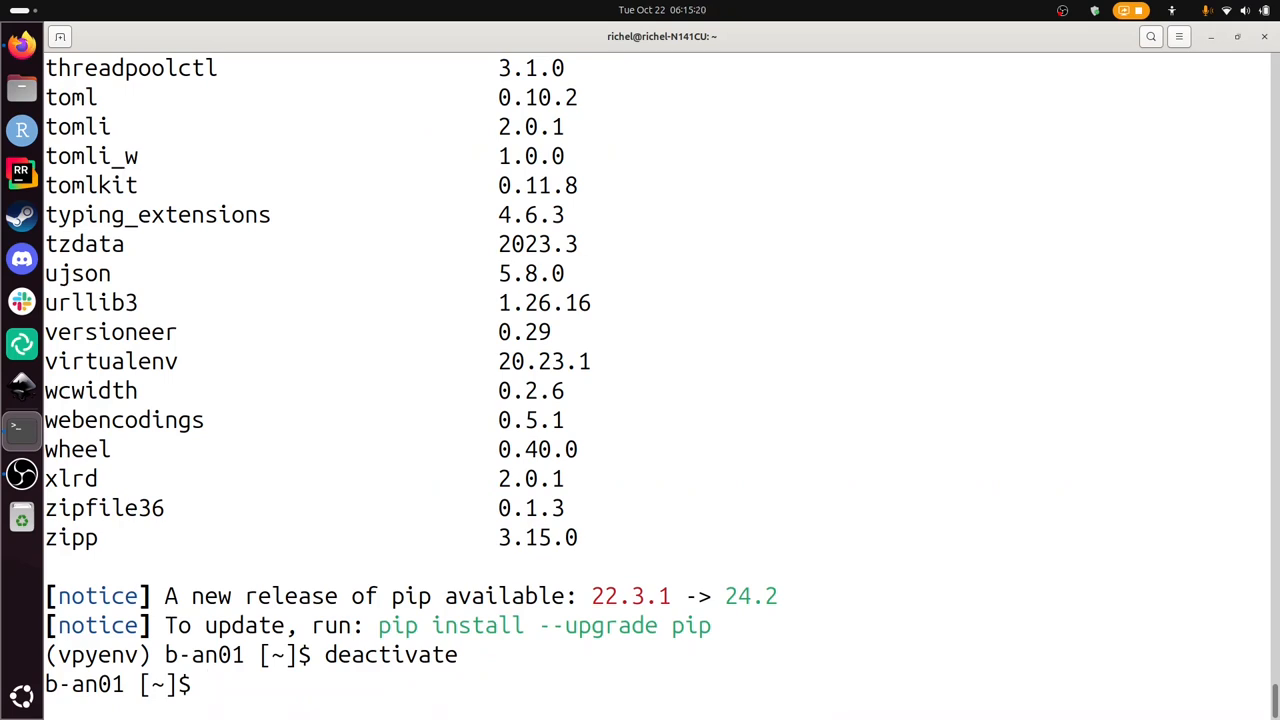
{"action": "scroll", "scroll_direction": "up", "scroll_amount": 3}
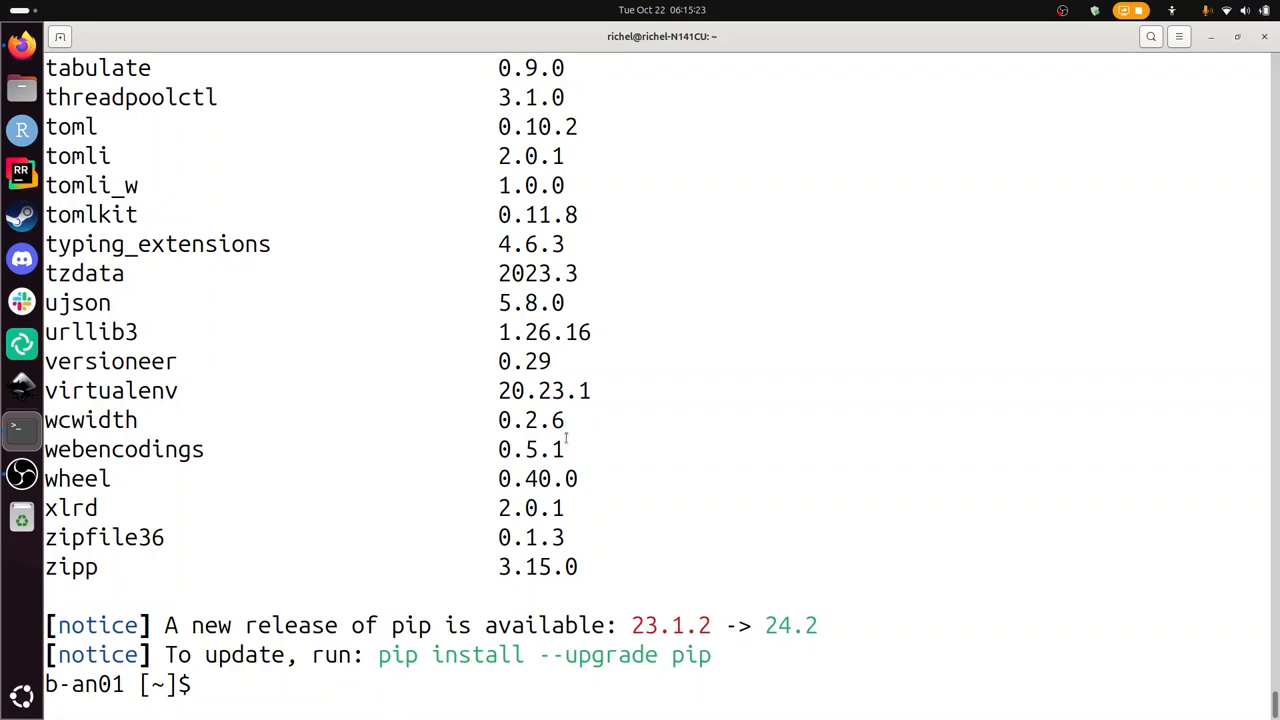
{"action": "scroll", "scroll_direction": "up", "scroll_amount": 3}
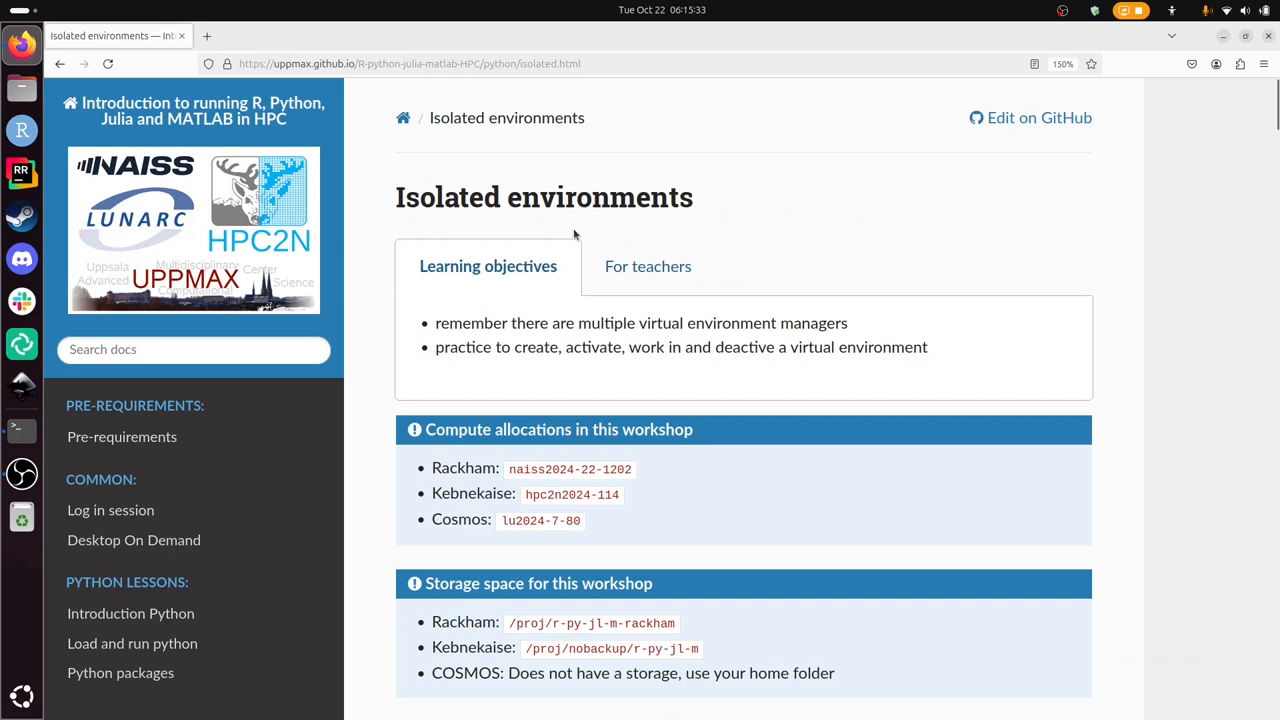
{"action": "mouse_move", "coordinate": [444, 230]}
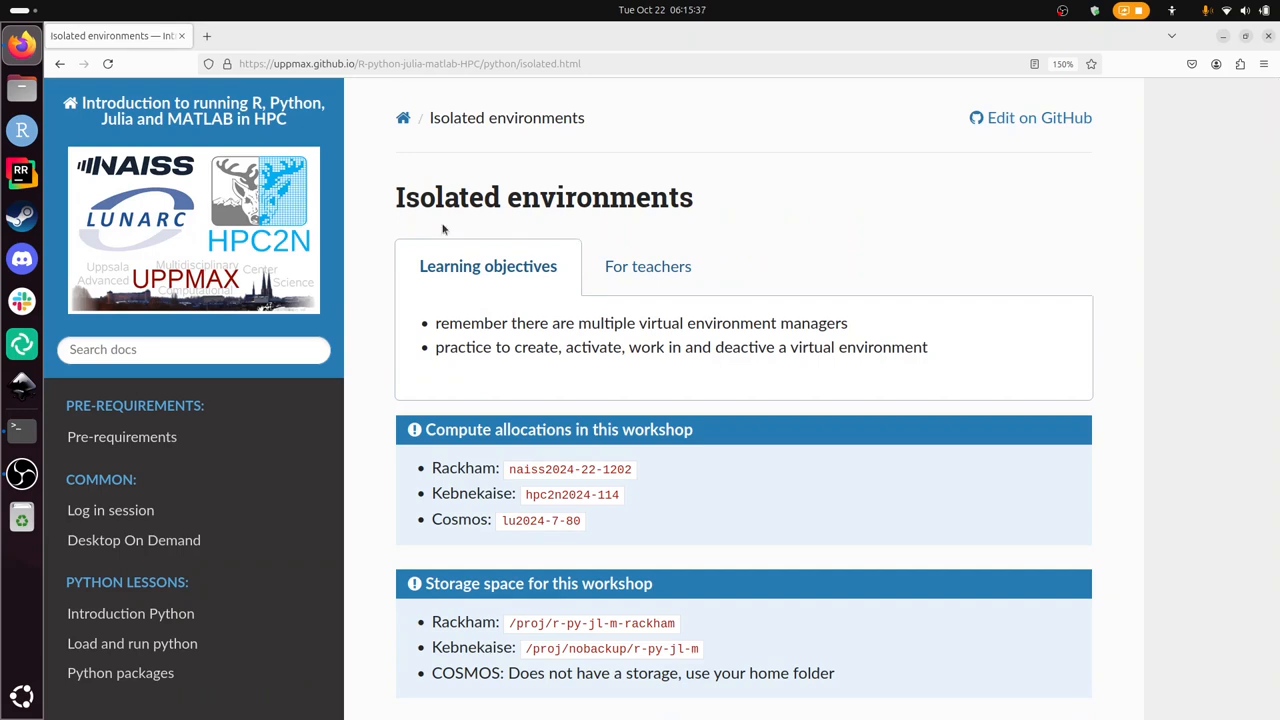